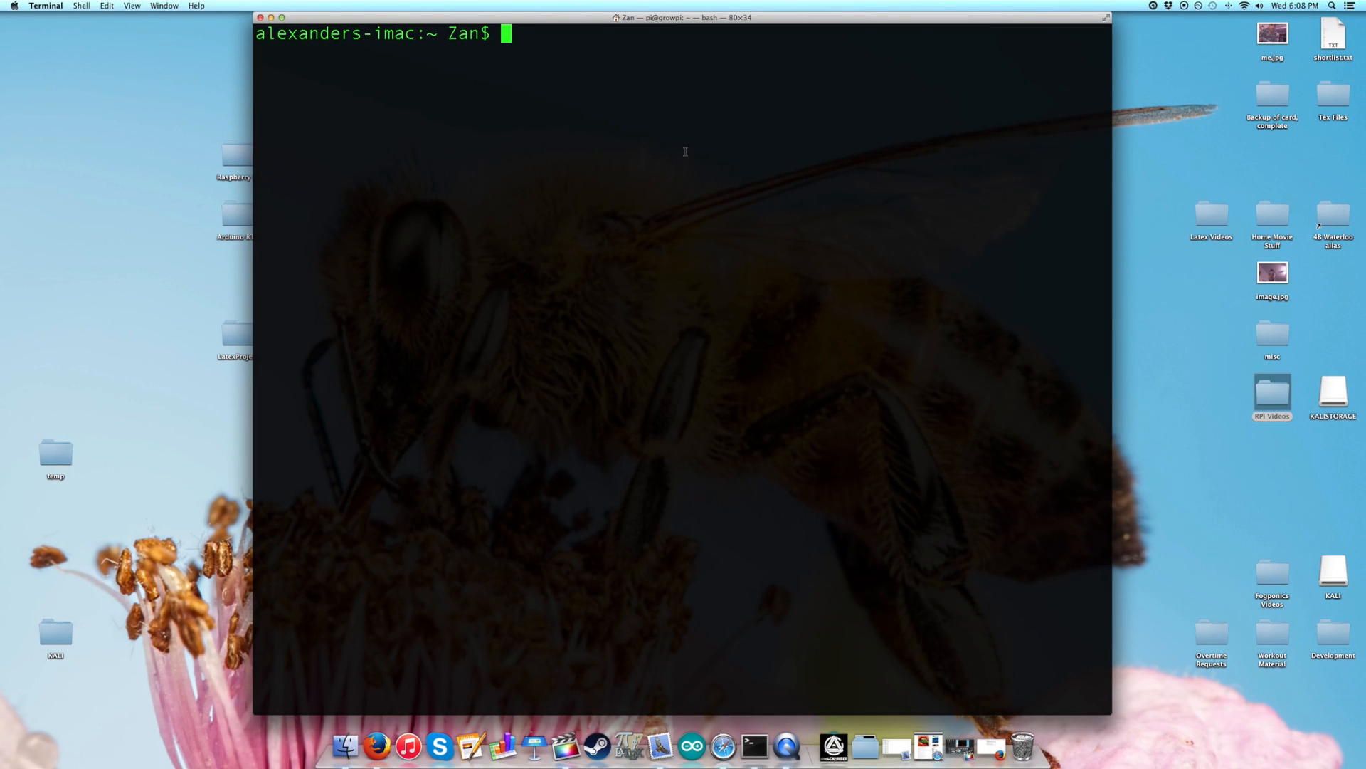
{"action": "type", "text": "ssh pi-"}
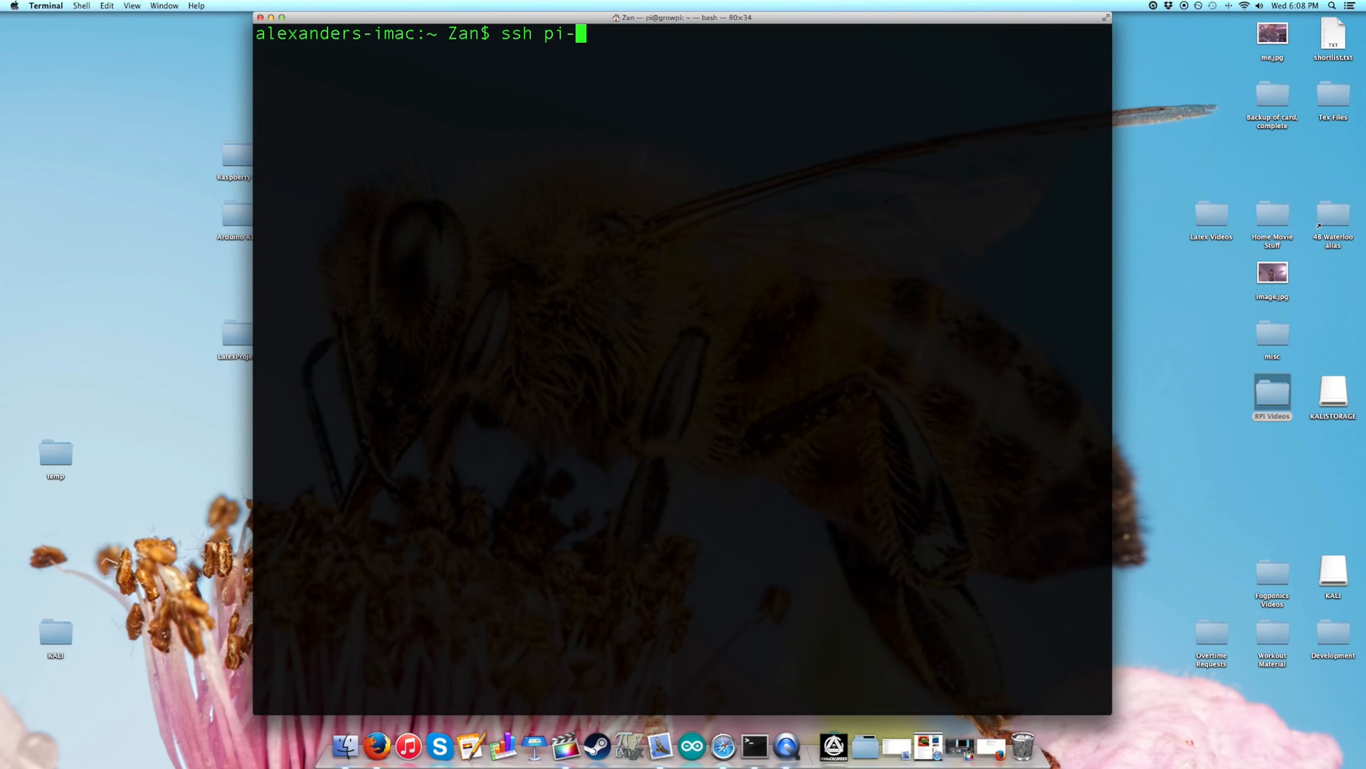
{"action": "type", "text": "@192."}
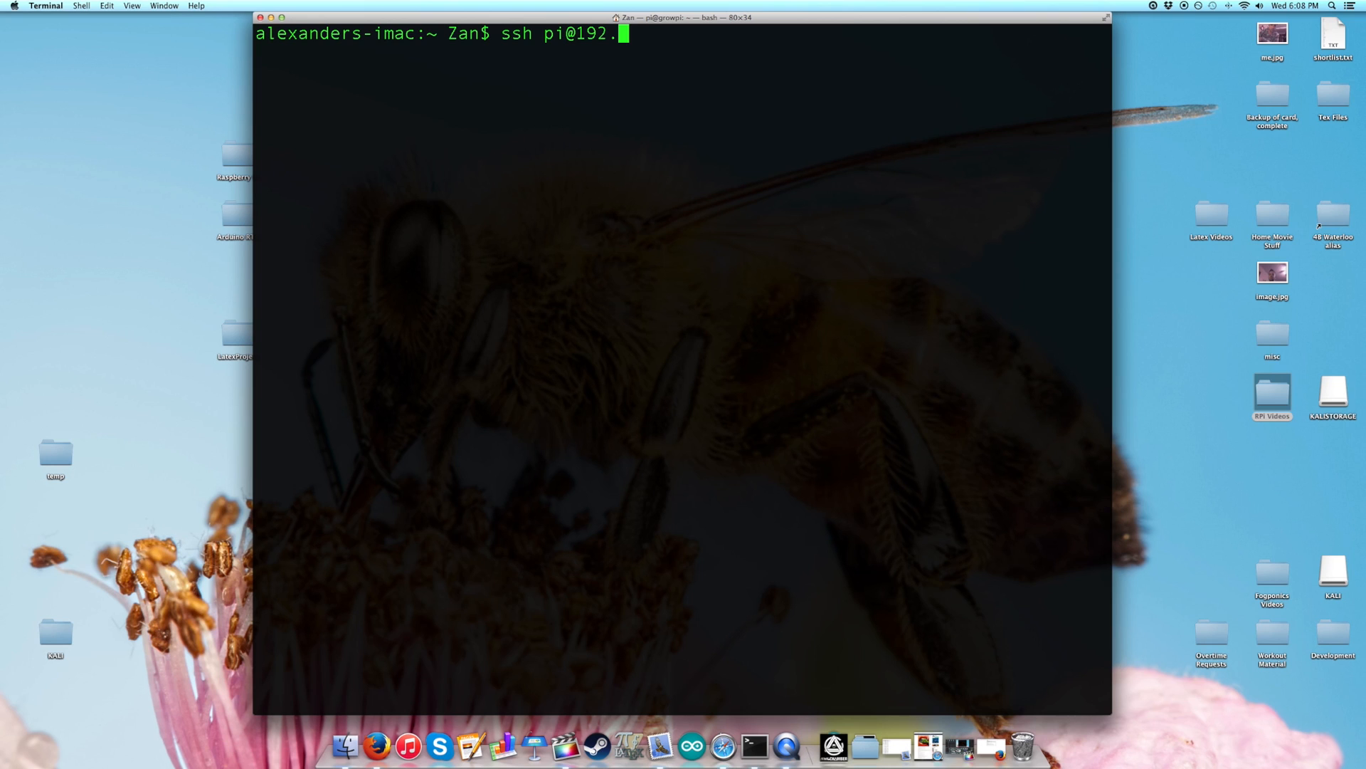
{"action": "type", "text": "168.1.78"}
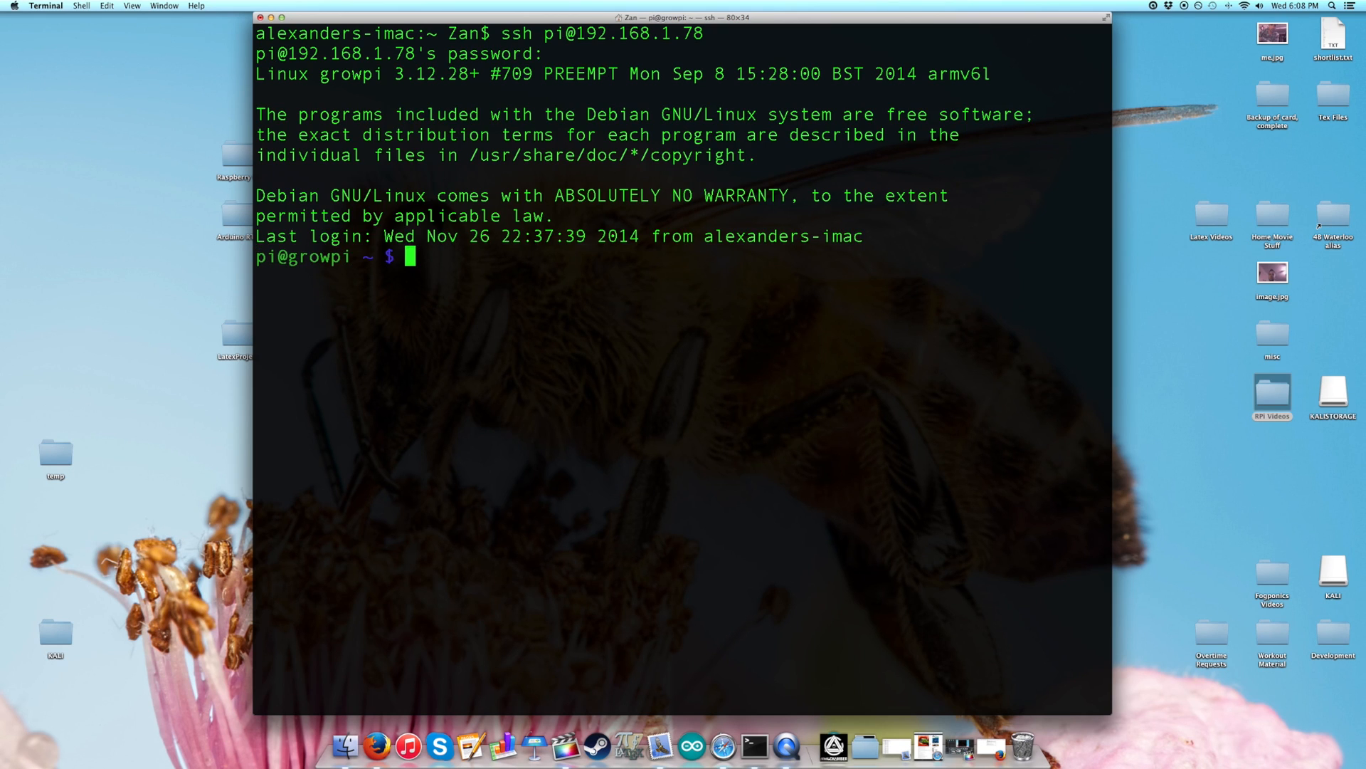
Step: Begin the command sudo nano /etc/ssh/sshd_config on the Pi
{"action": "type", "text": "sudo nano"}
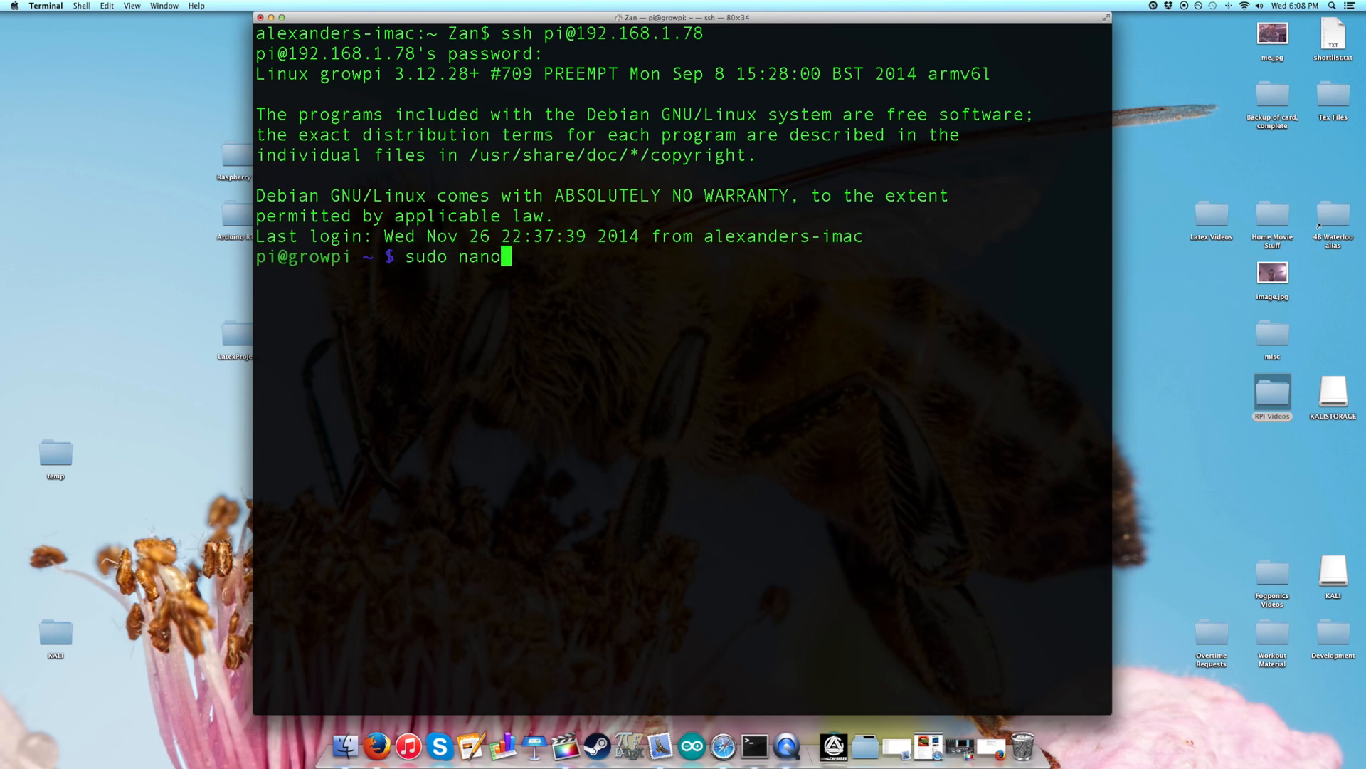
{"action": "type", "text": "/etc/"}
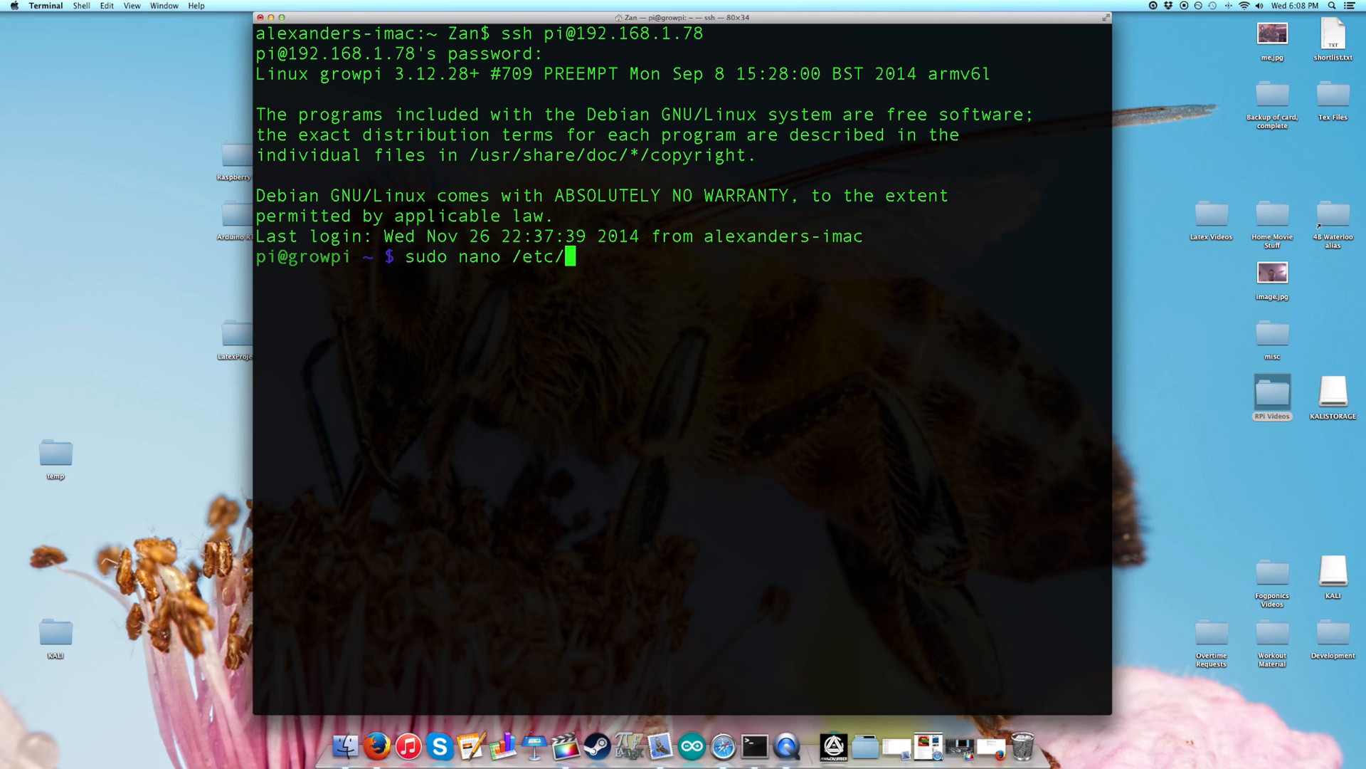
{"action": "type", "text": "ssh/s"}
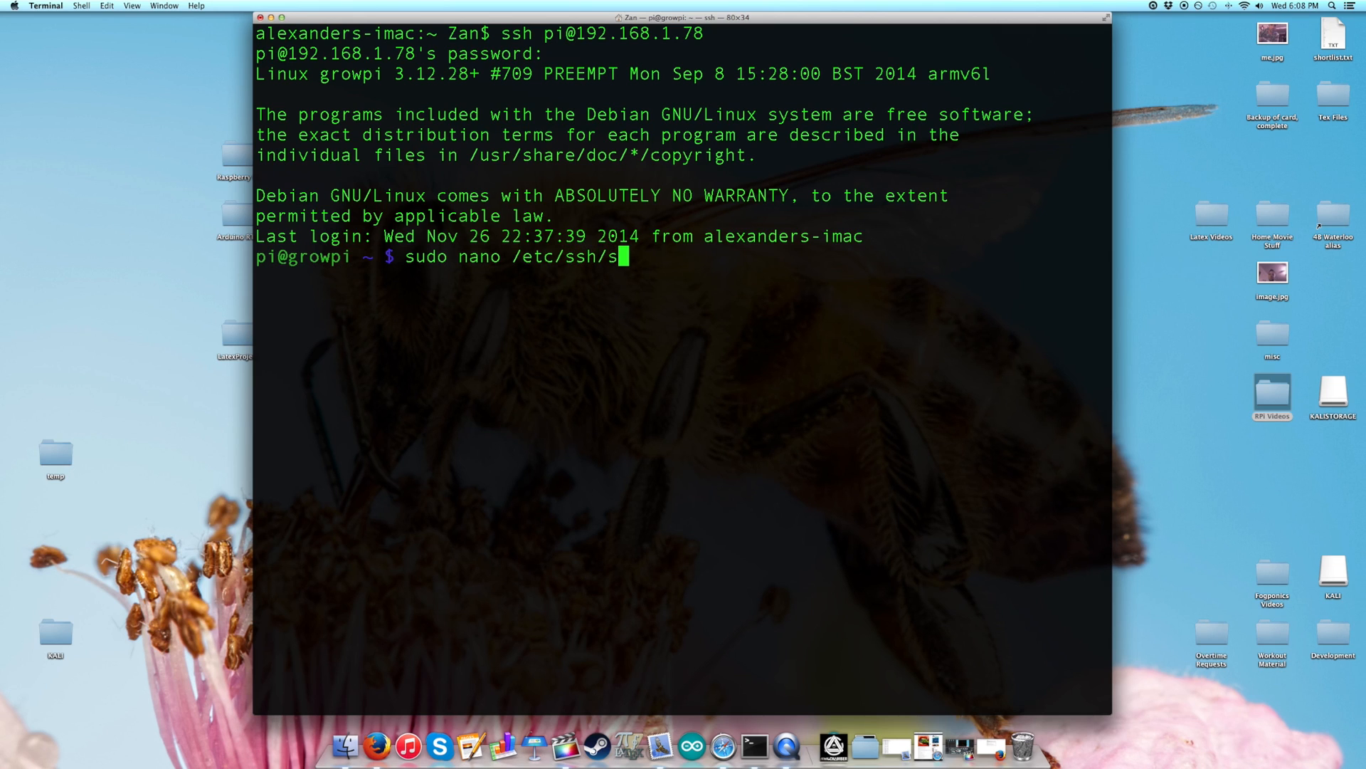
{"action": "type", "text": "hd_"}
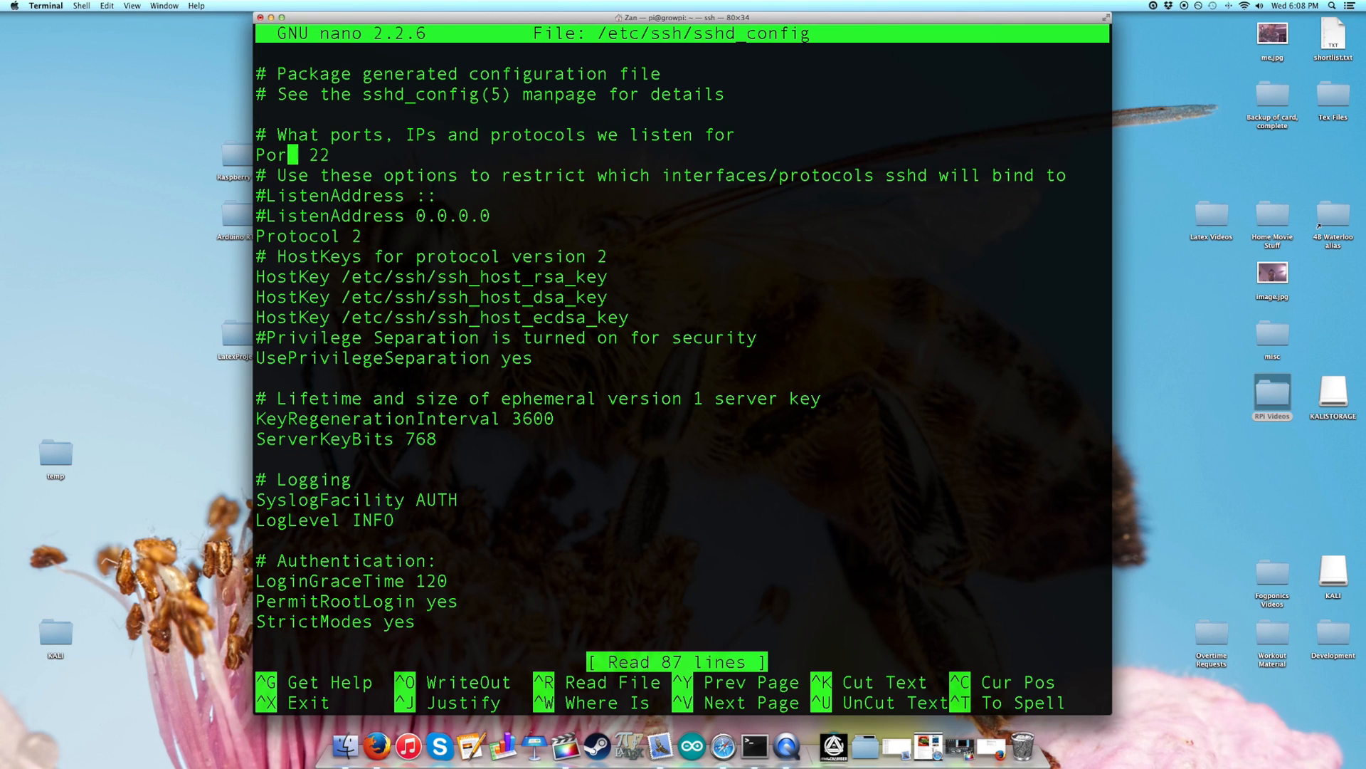
Step: Change the Port 22 line to Port 9001 and save sshd_config
{"action": "key", "text": "End"}
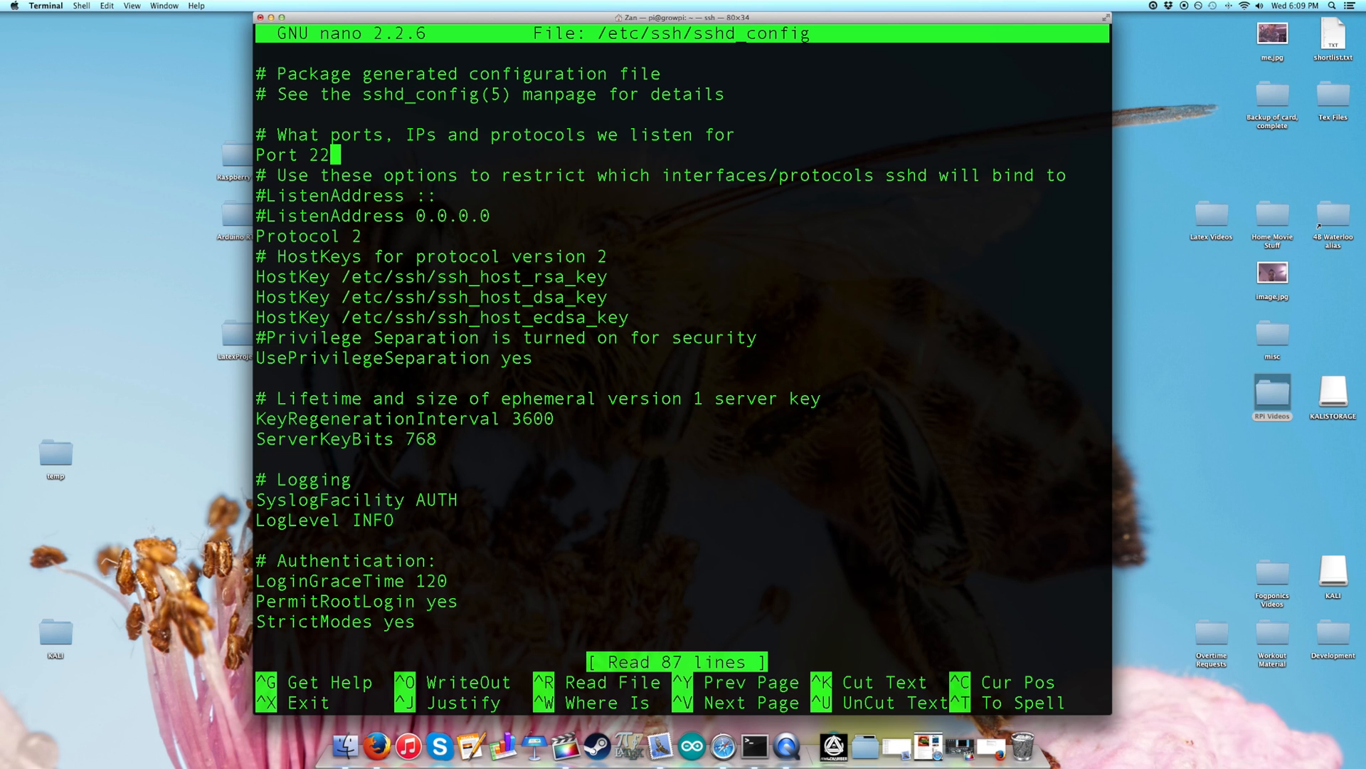
{"action": "type", "text": "9001"}
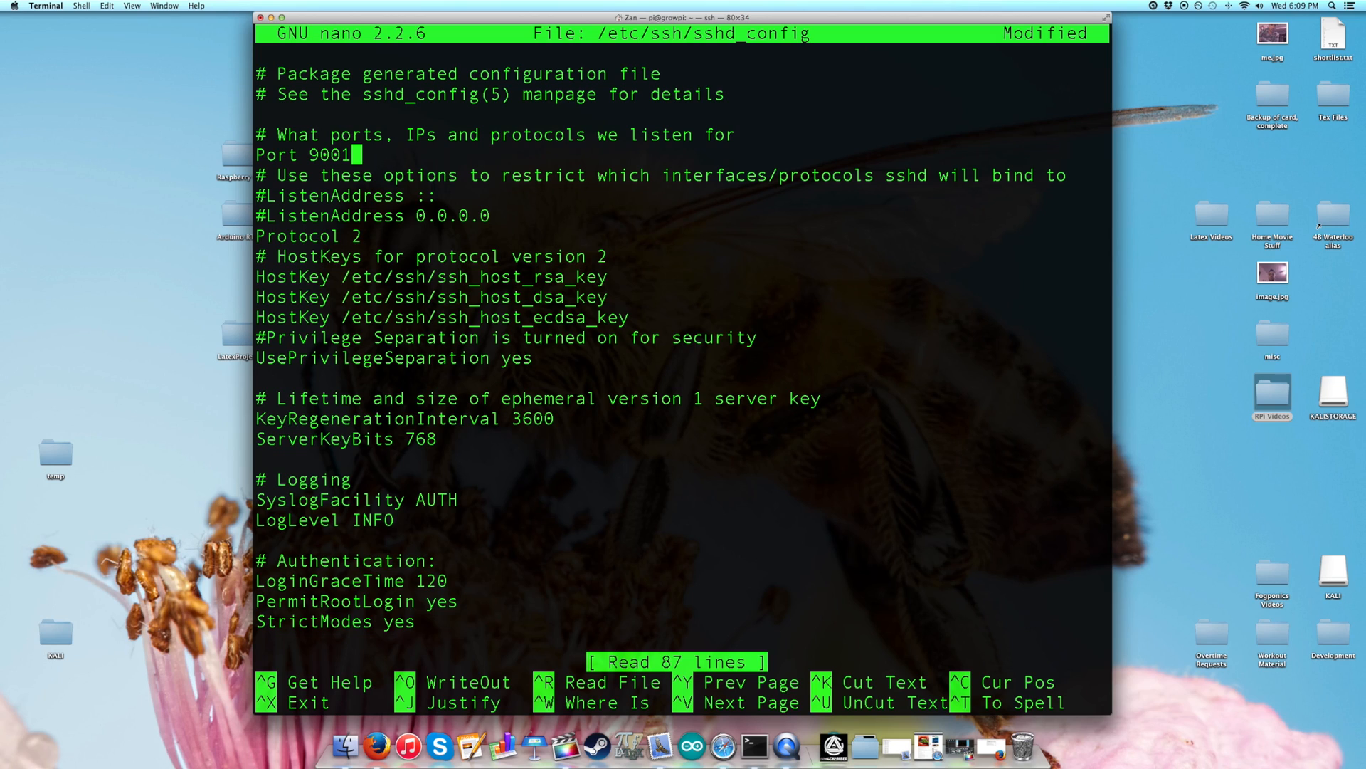
{"action": "key", "text": "ctrl+x"}
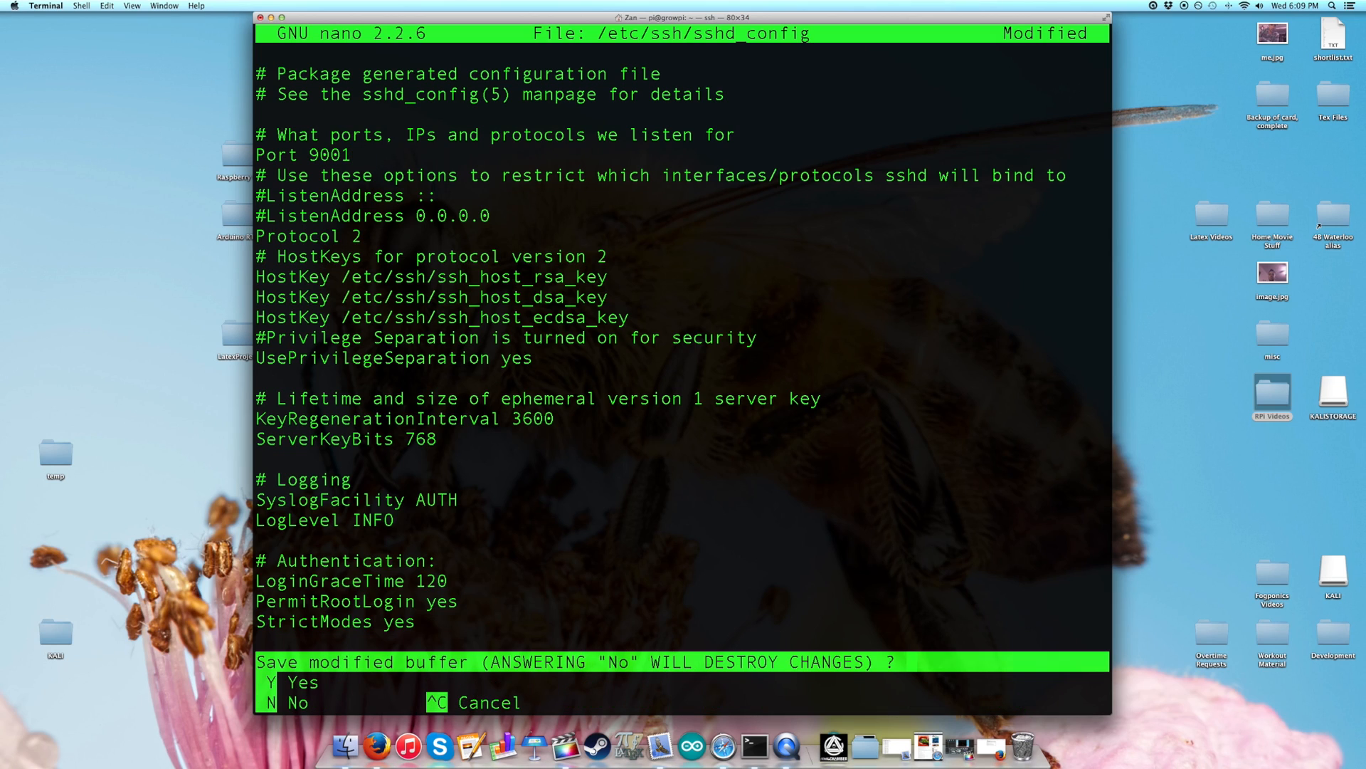
{"action": "key", "text": "y"}
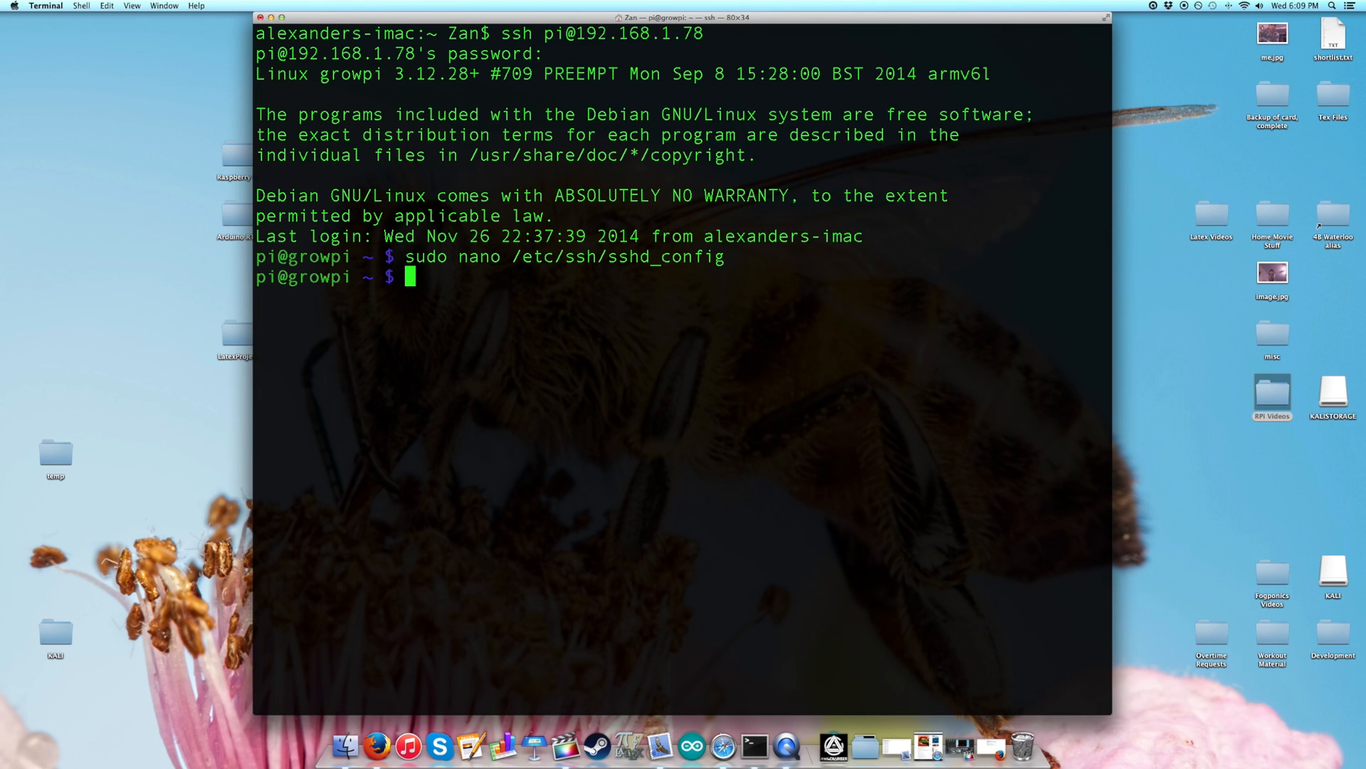
Step: Reboot the Pi with sudo reboot to apply the new port
{"action": "type", "text": "sudo rebo"}
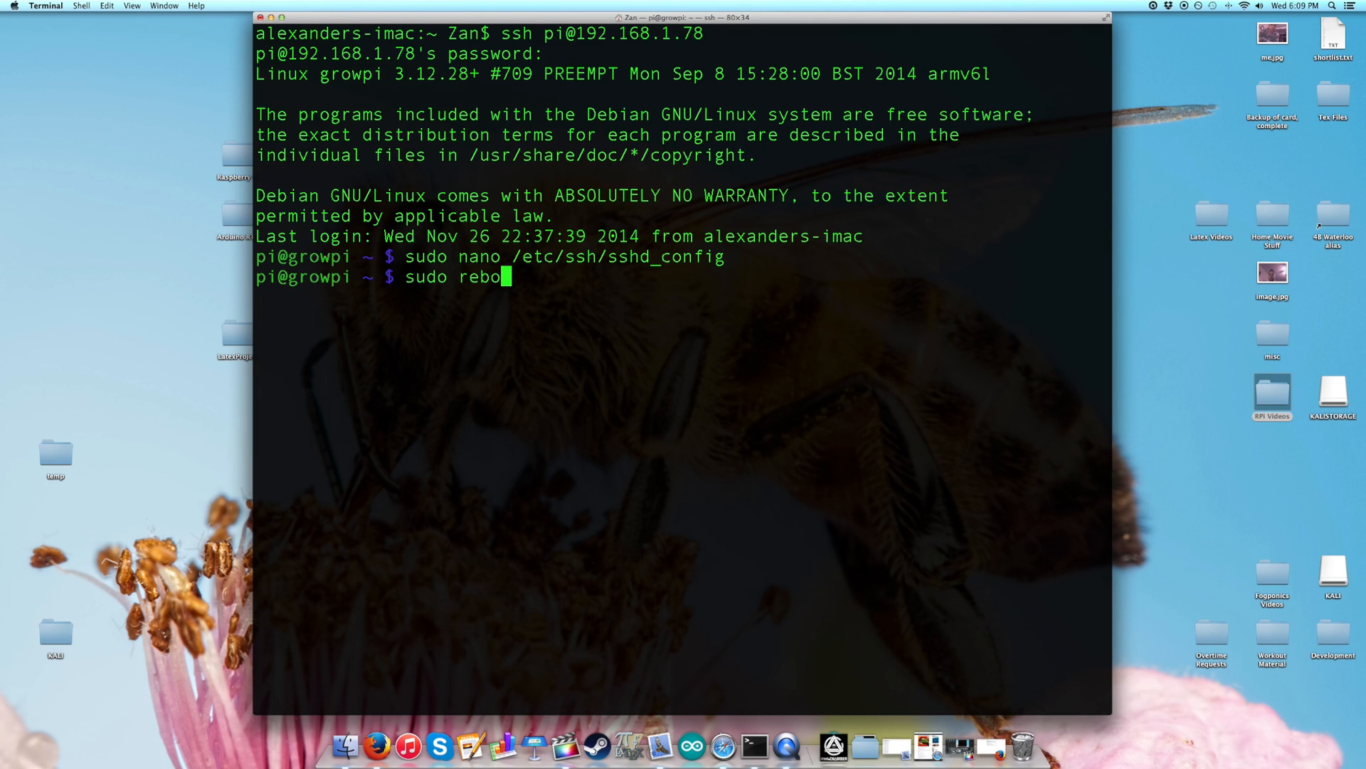
{"action": "type", "text": "ot"}
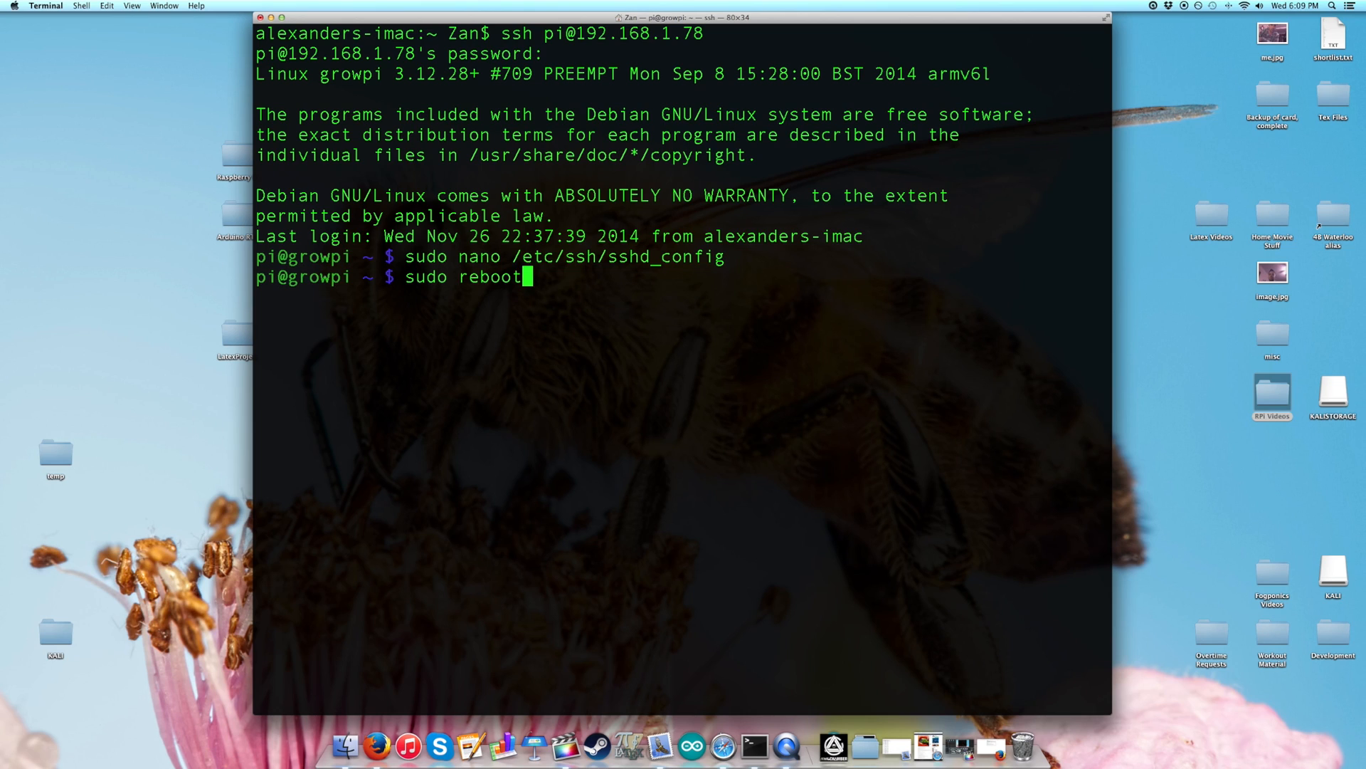
{"action": "key", "text": "Return"}
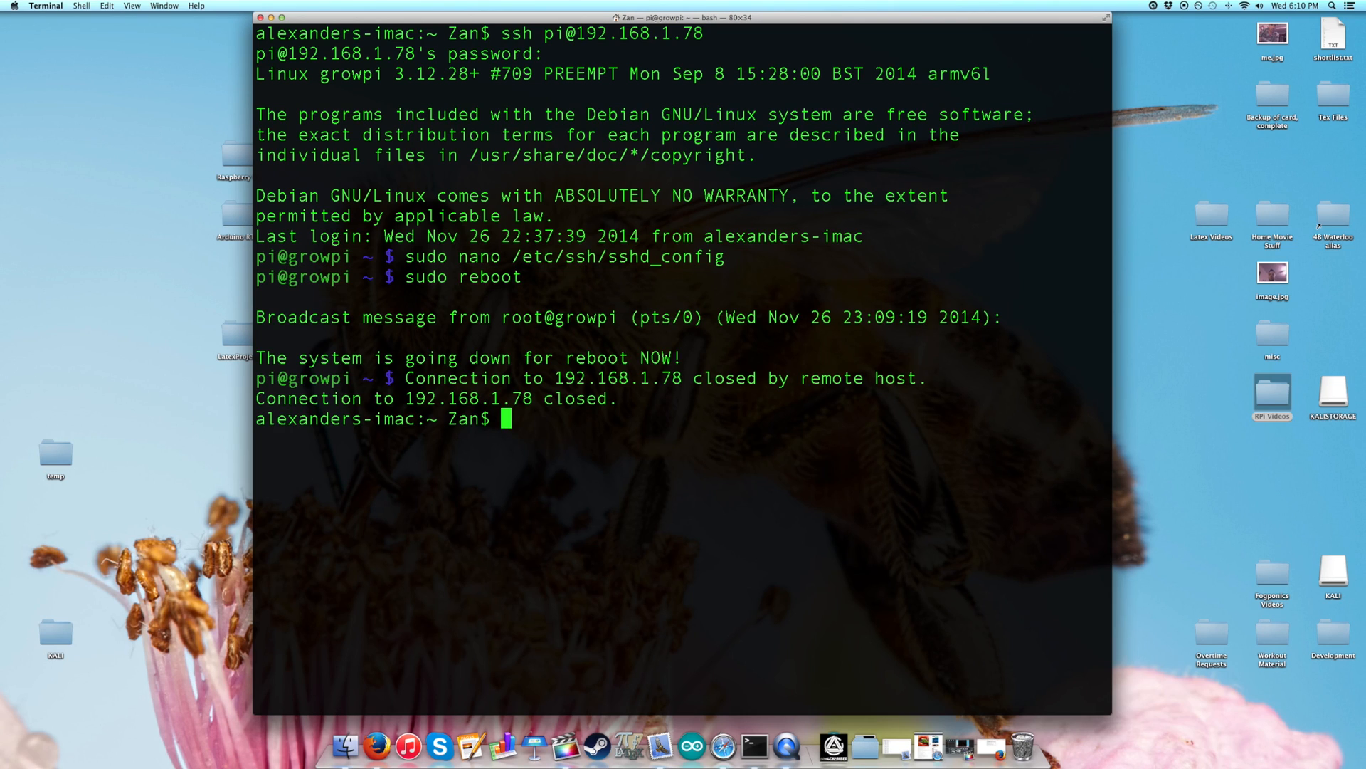
{"action": "type", "text": "ssh p"}
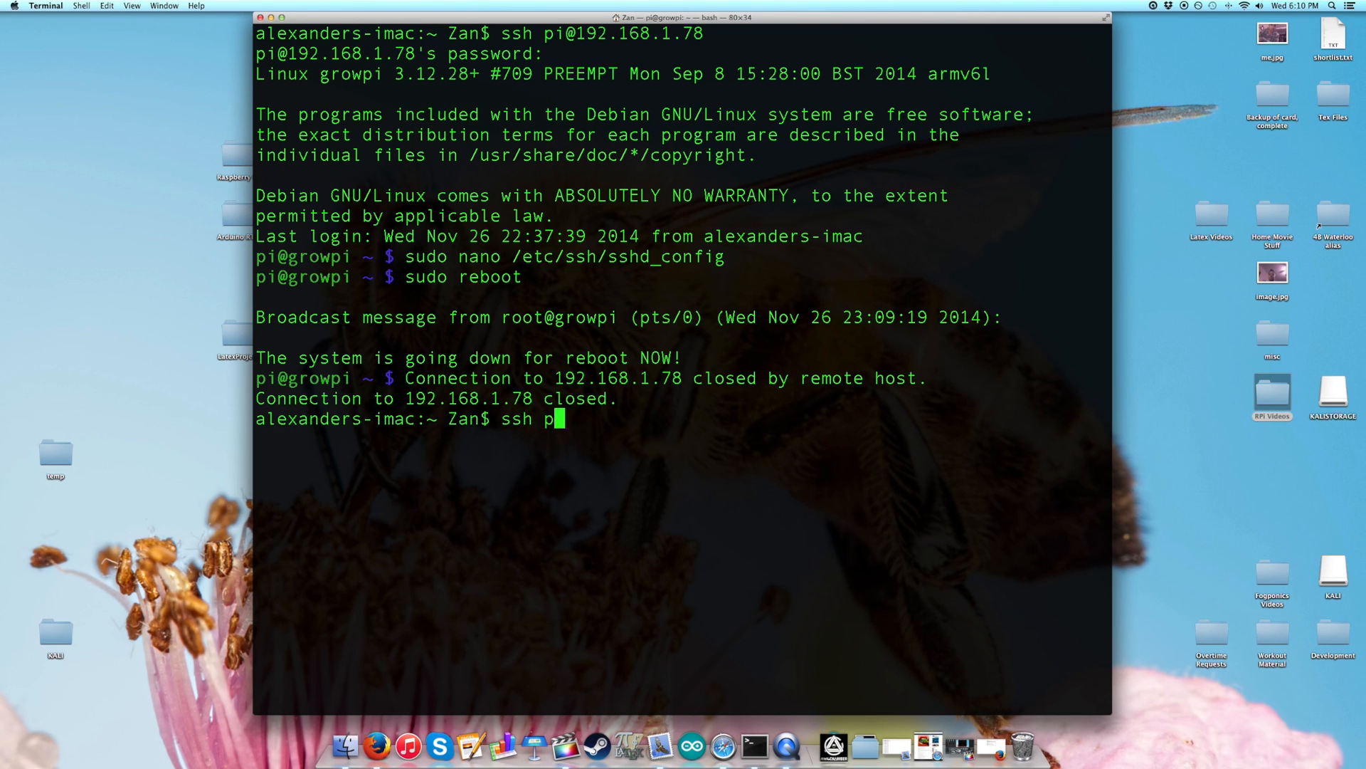
{"action": "type", "text": "i@192.1"}
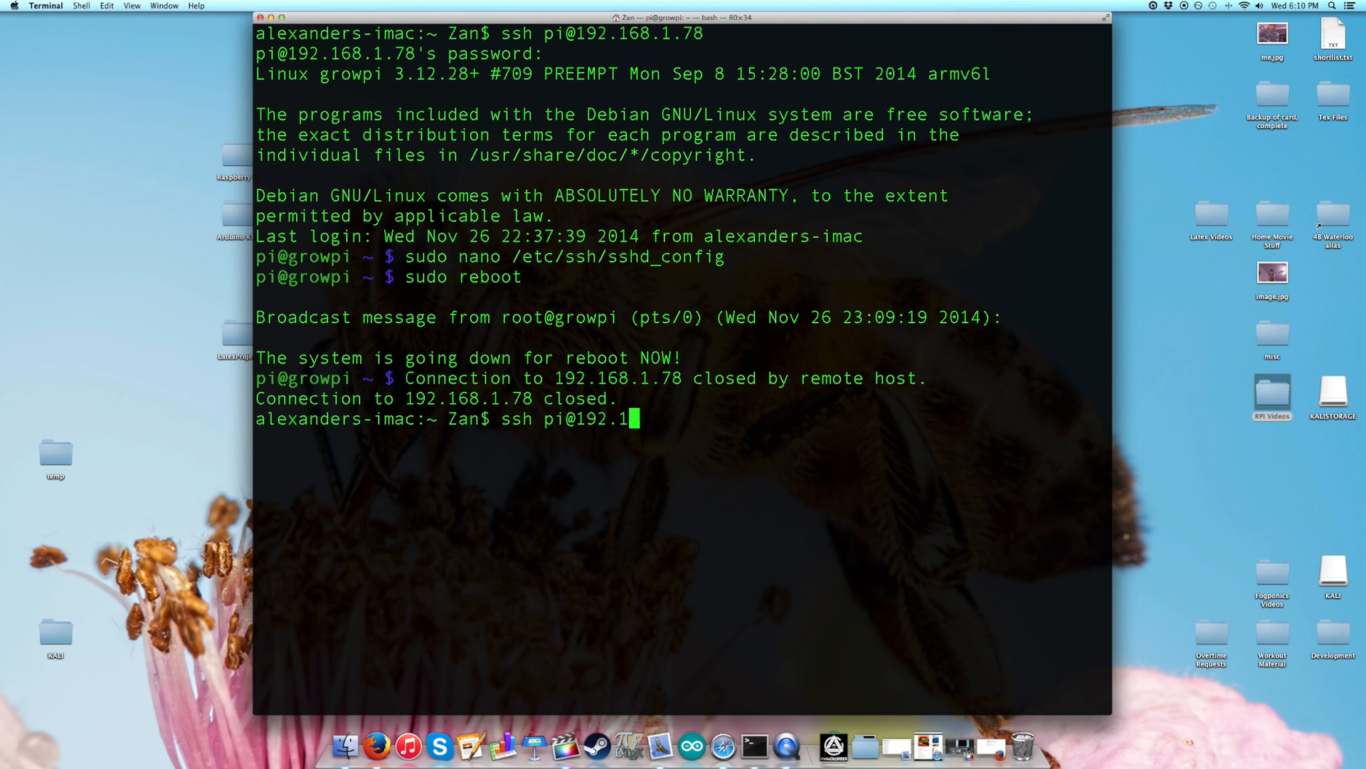
{"action": "type", "text": "68.1.78"}
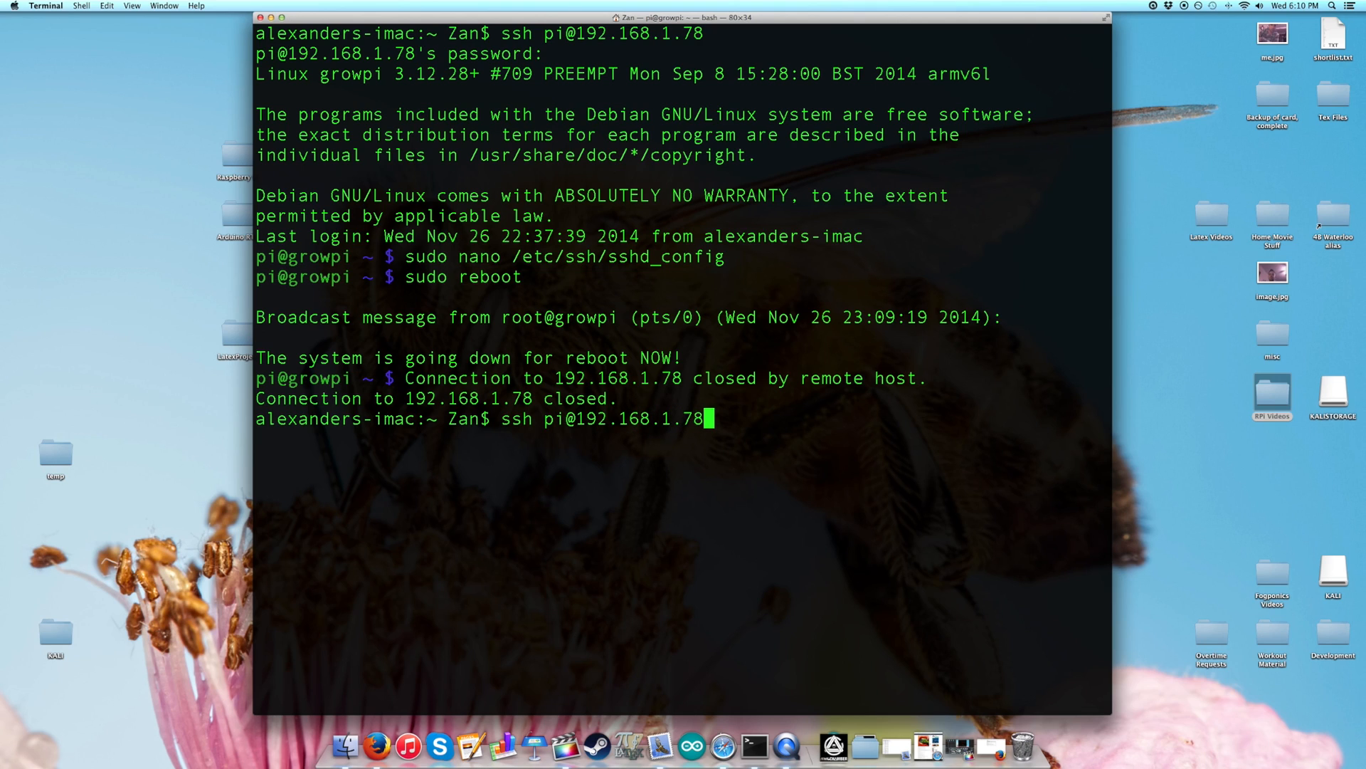
{"action": "key", "text": "Return"}
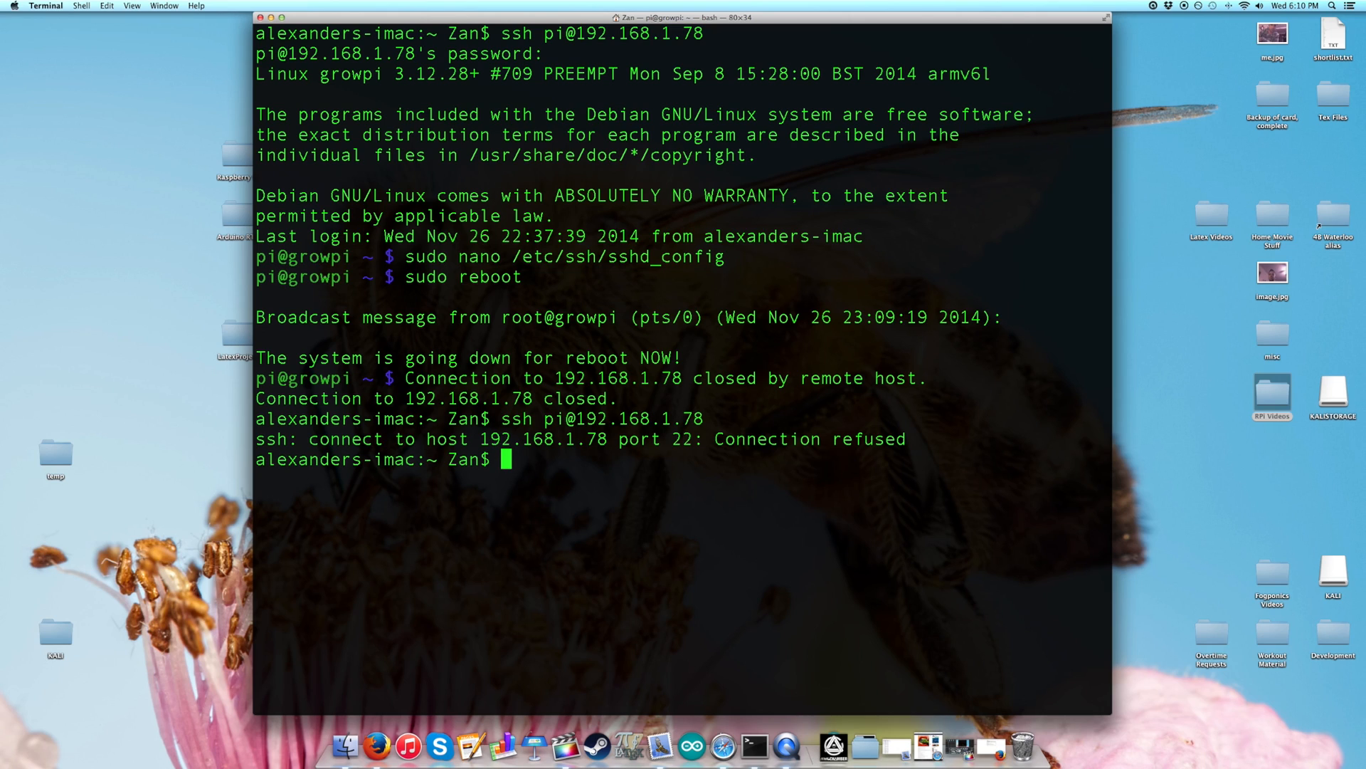
{"action": "type", "text": "ssh pi@192.168.1.78 -"}
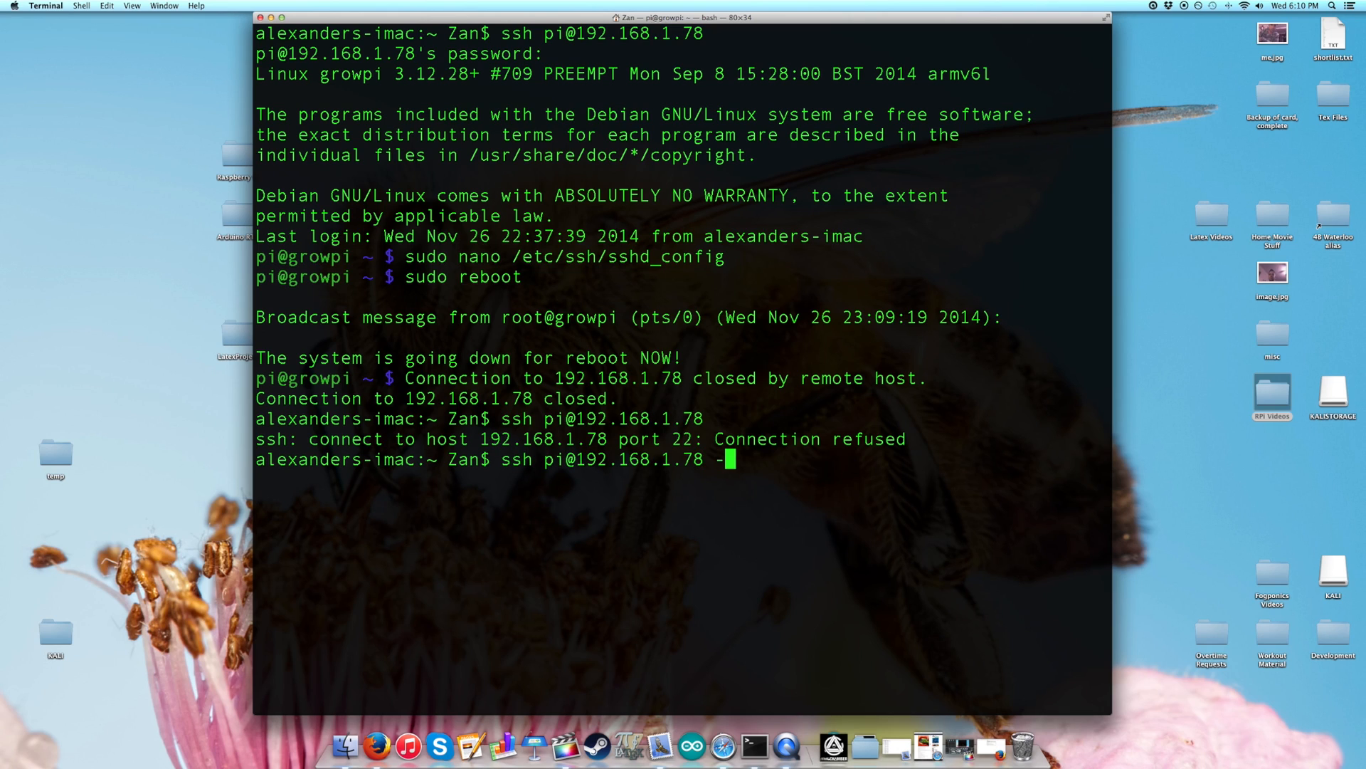
{"action": "type", "text": "p 9001"}
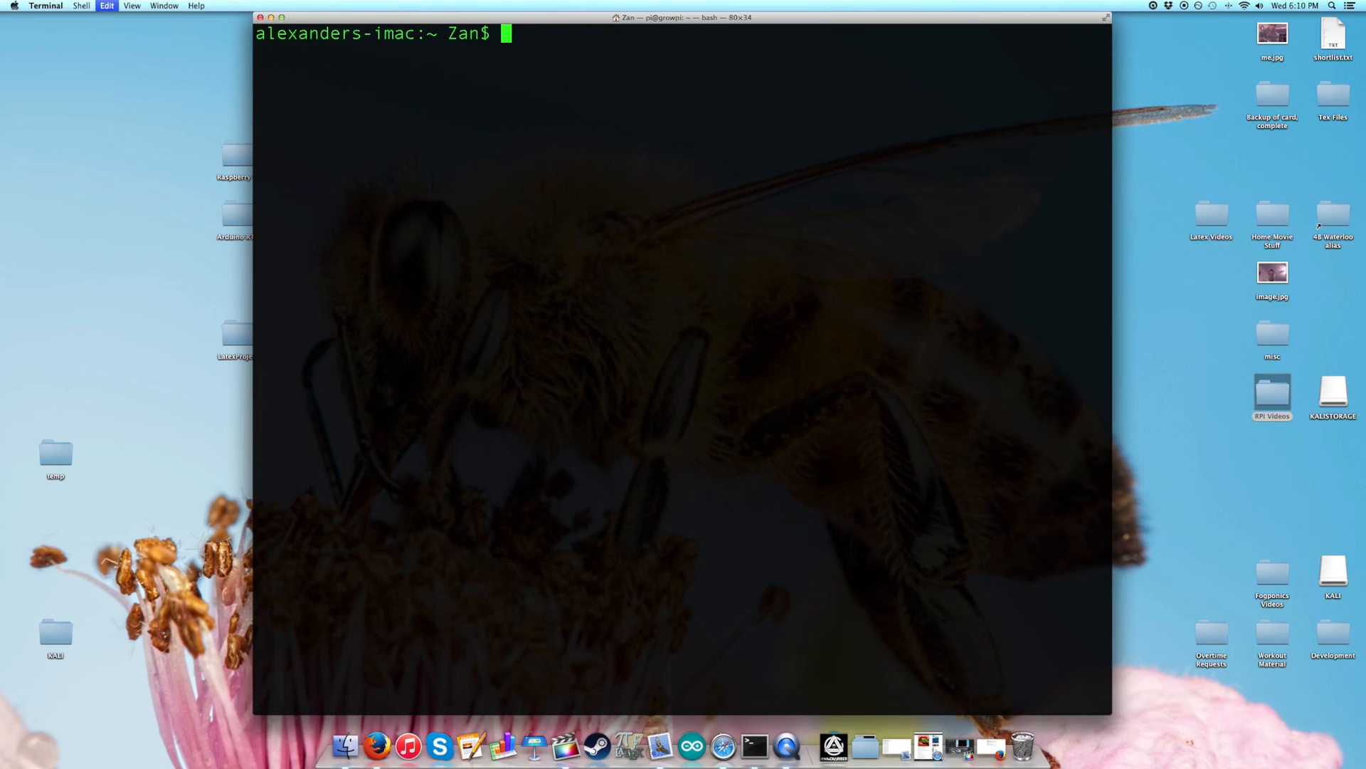
Step: Run ssh -p 9001 pi@<public IP>, then cancel the hanging attempt with Ctrl+C
{"action": "type", "text": "ssh"}
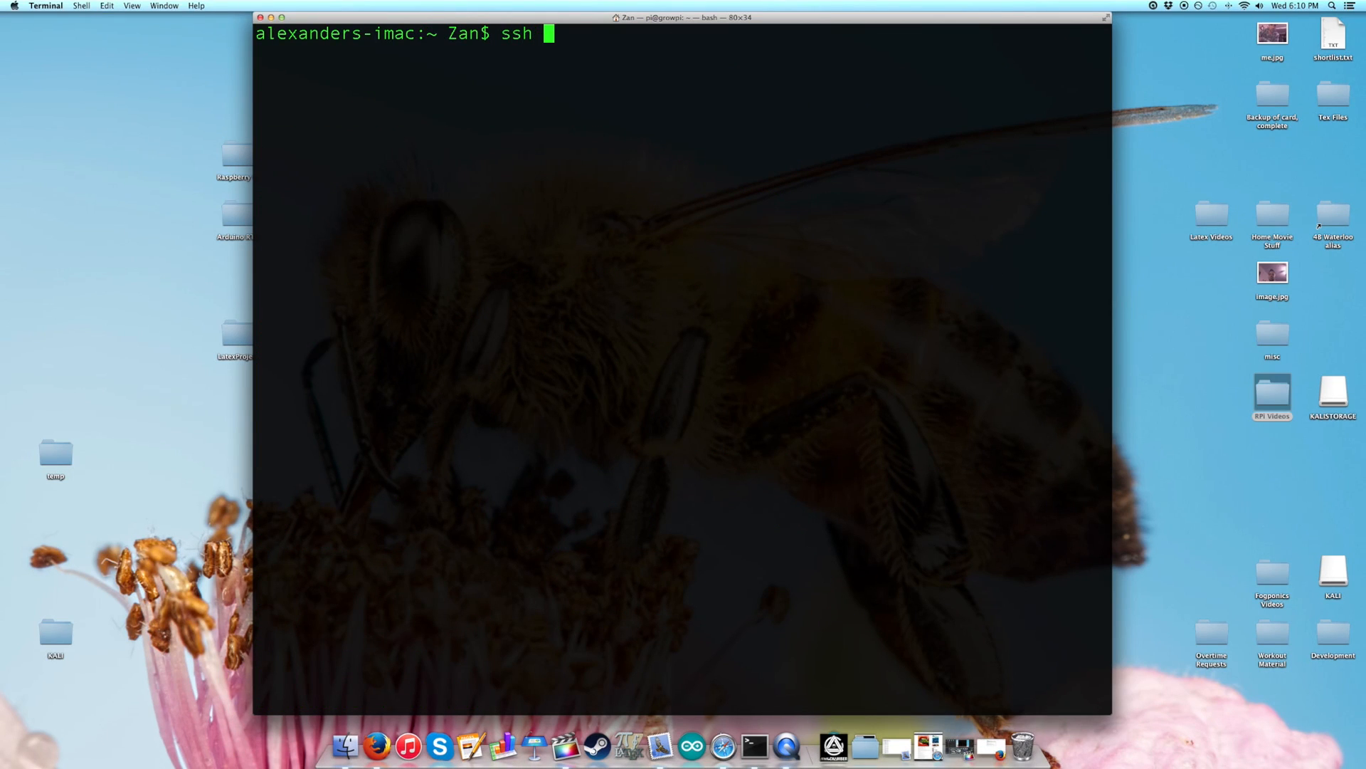
{"action": "type", "text": "-p 9001"}
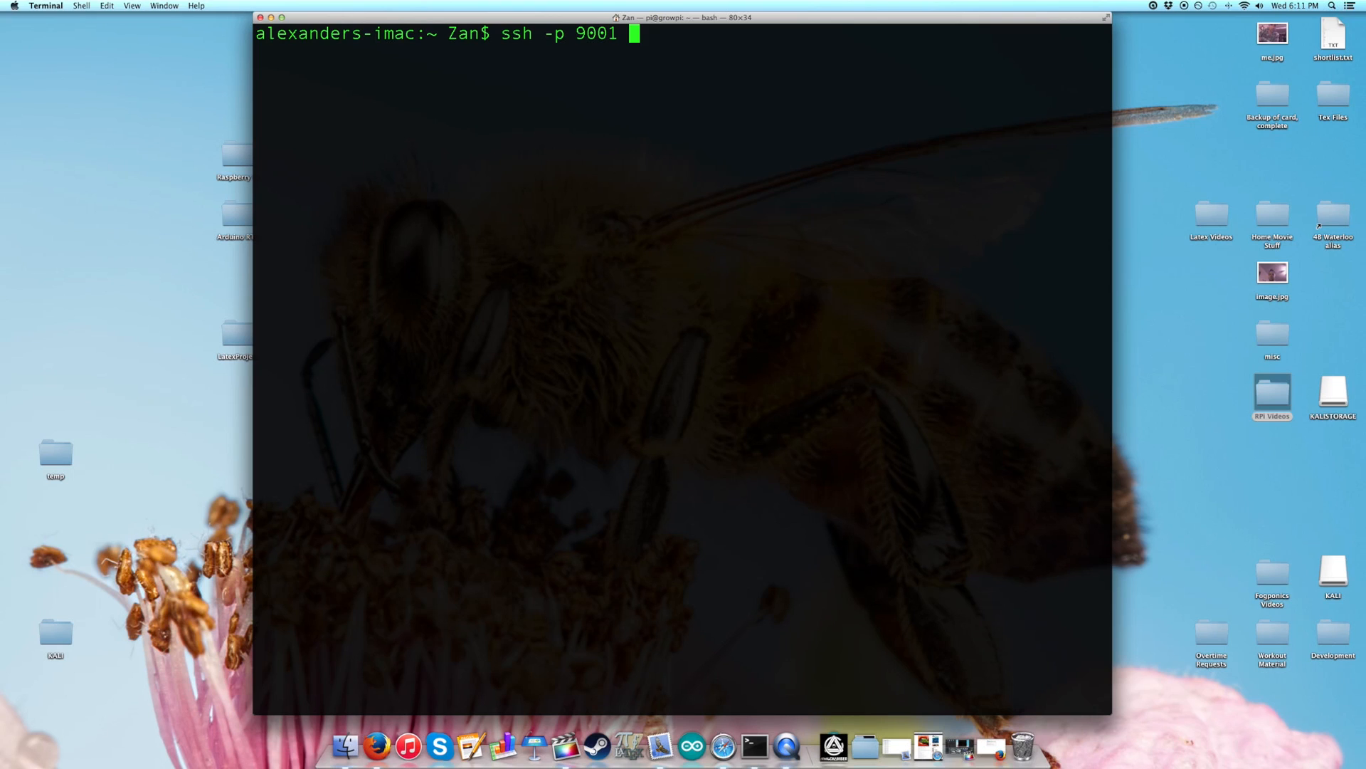
{"action": "type", "text": "pi@1"}
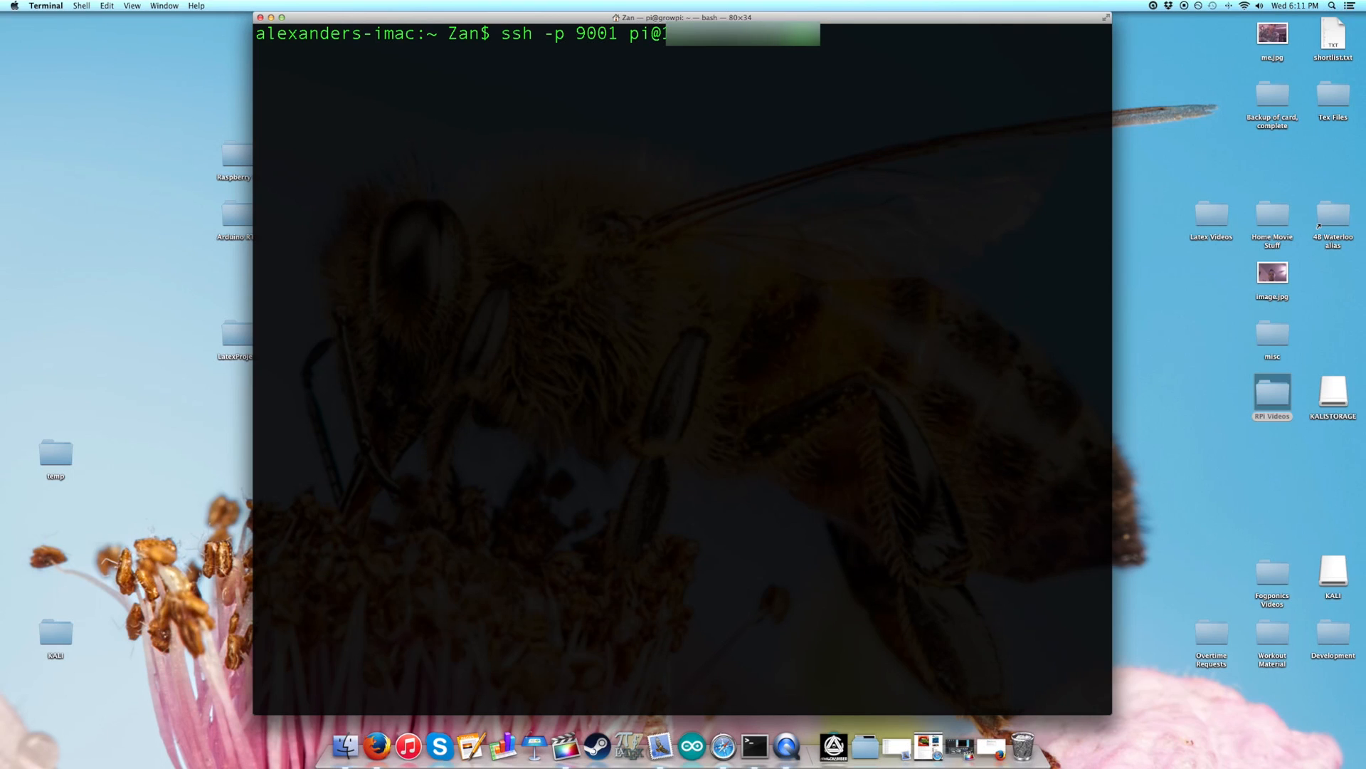
{"action": "key", "text": "Return"}
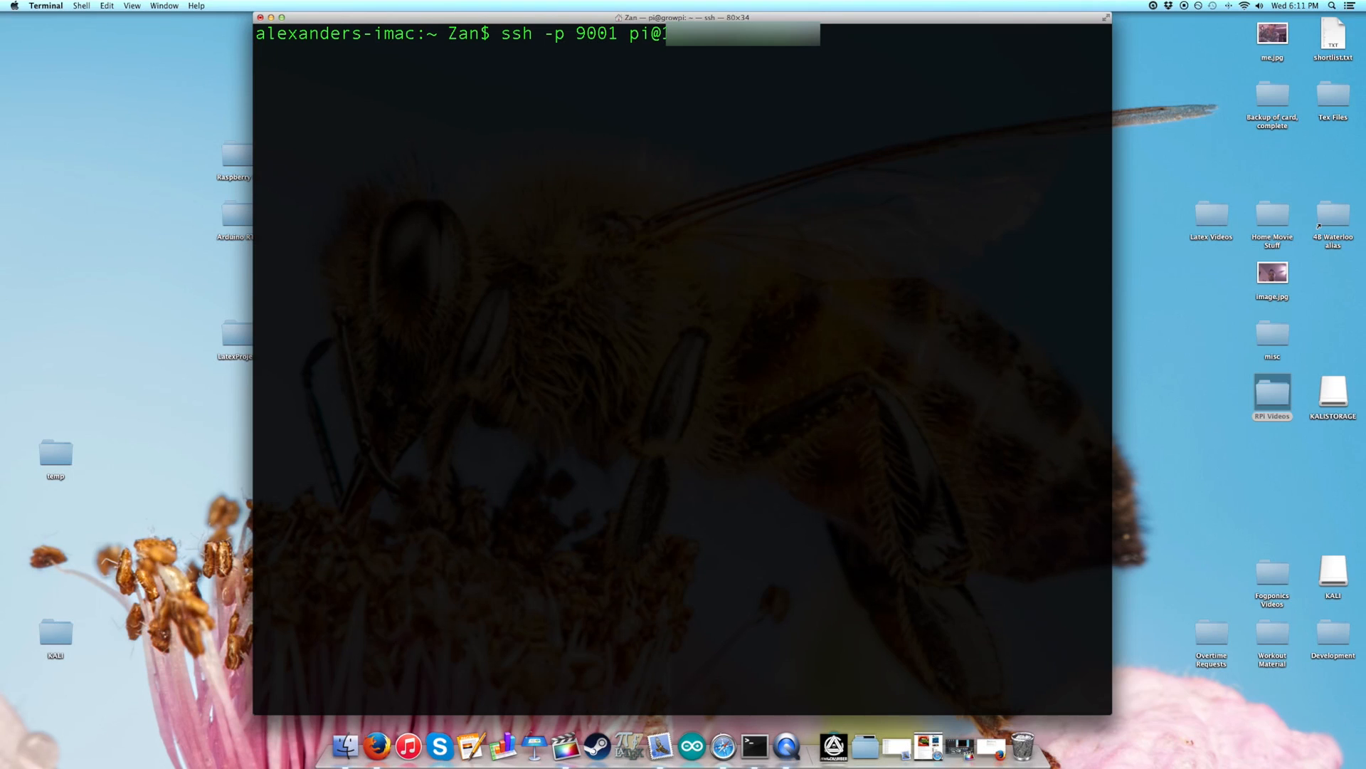
{"action": "key", "text": "ctrl+c"}
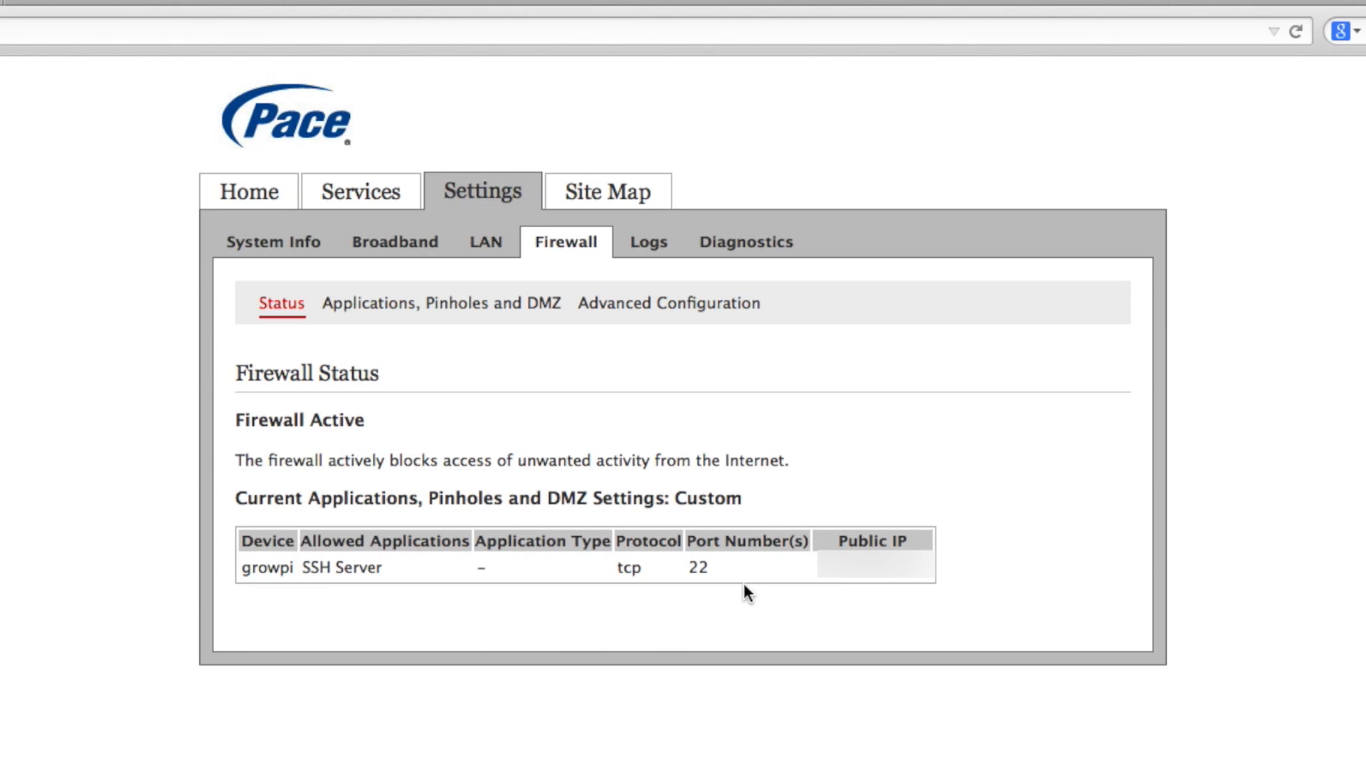
{"action": "mouse_move", "coordinate": [228, 542]}
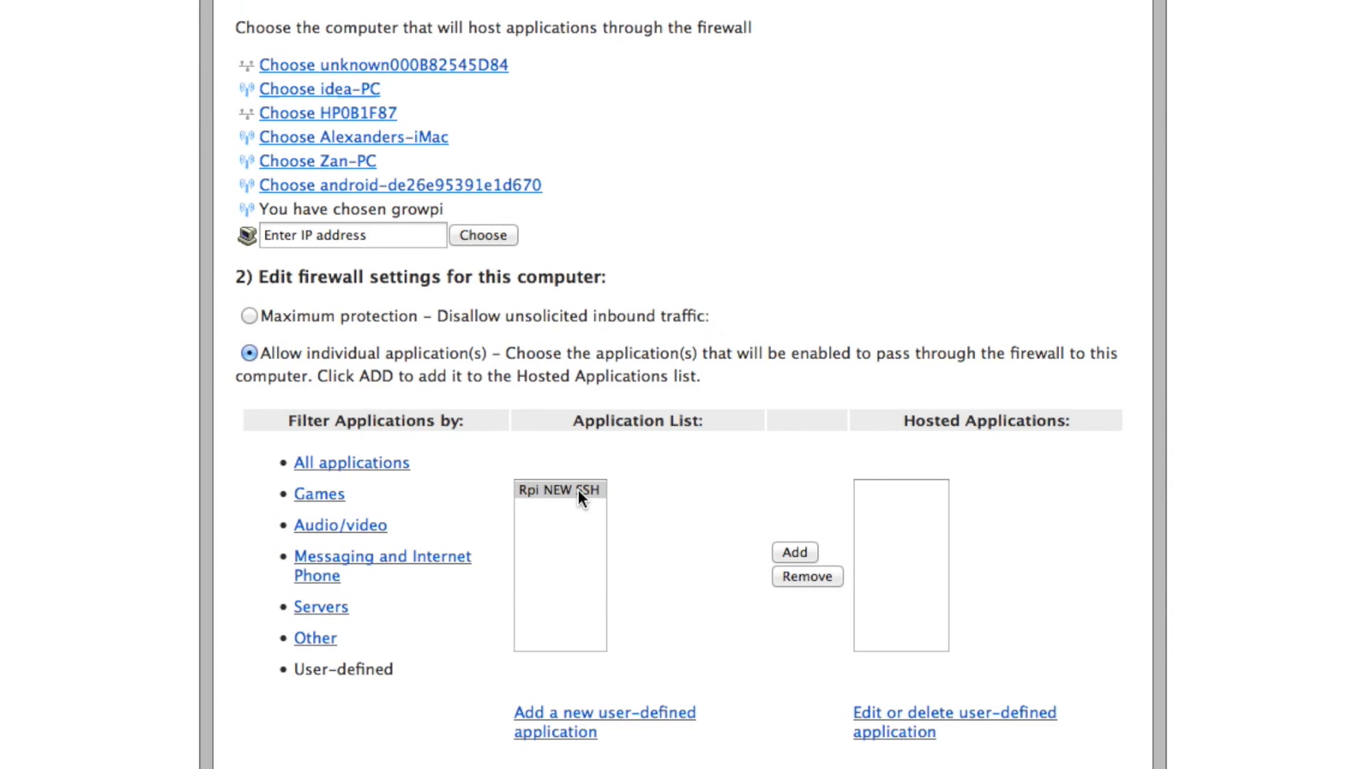
Step: Select Rpi NEW SSH in growpi's firewall Application List
{"action": "left_click", "coordinate": [559, 489]}
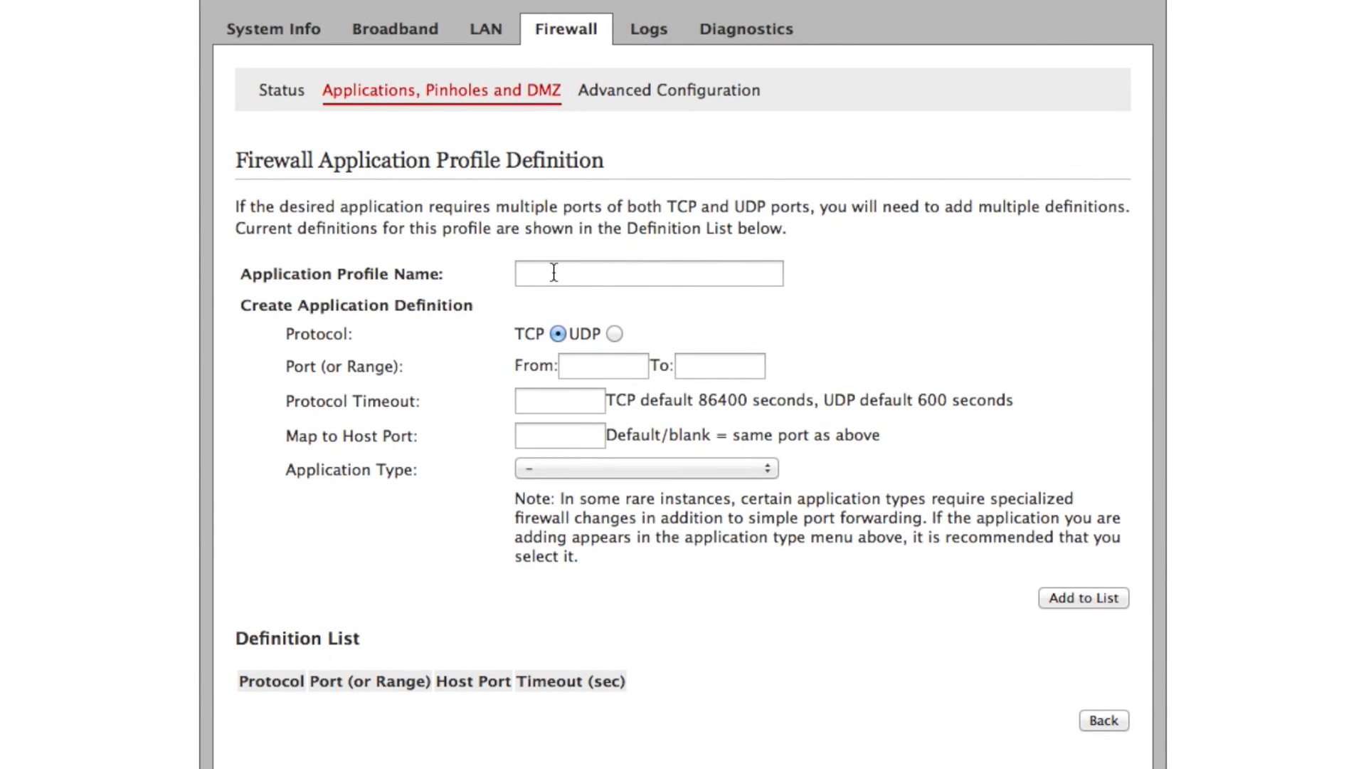
Step: Define user application NEW SSH covering TCP port 9001 to 9001
{"action": "type", "text": "NEW SSH"}
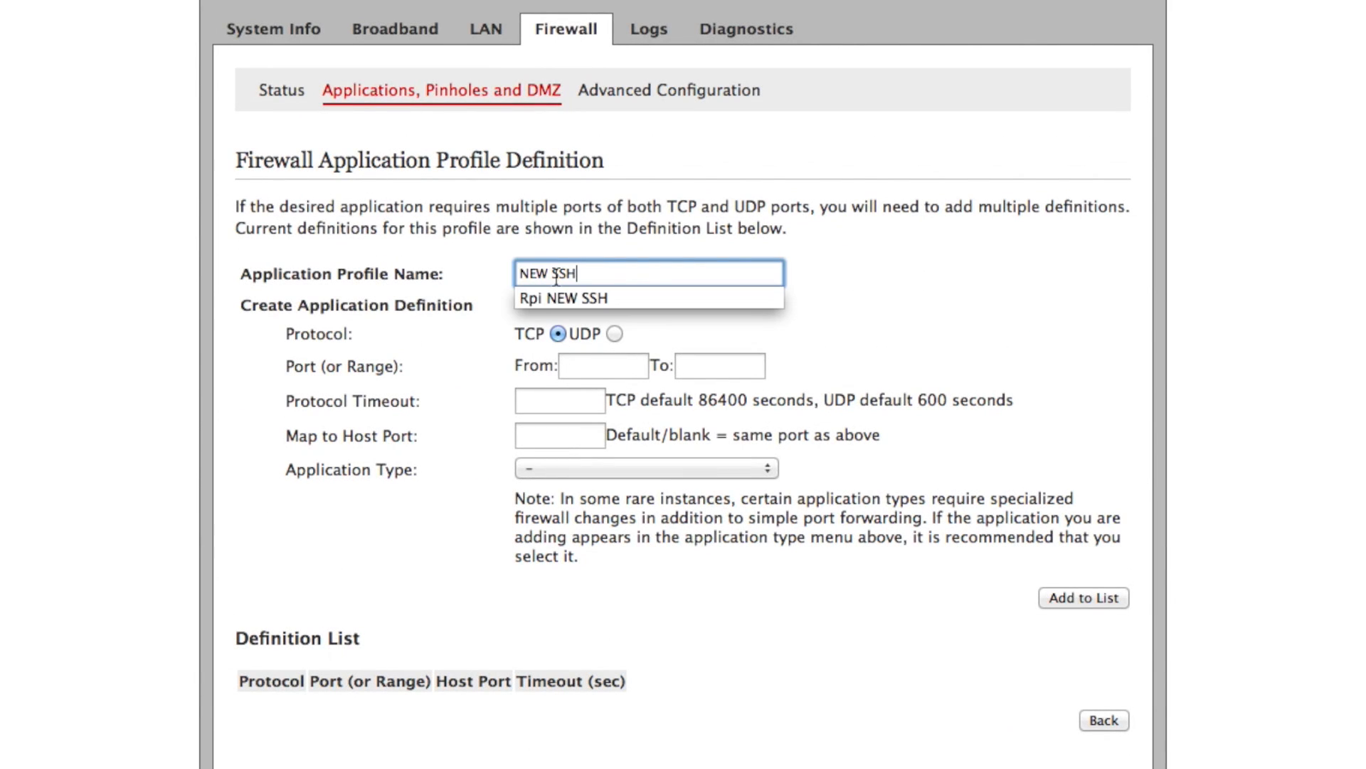
{"action": "type", "text": "9001"}
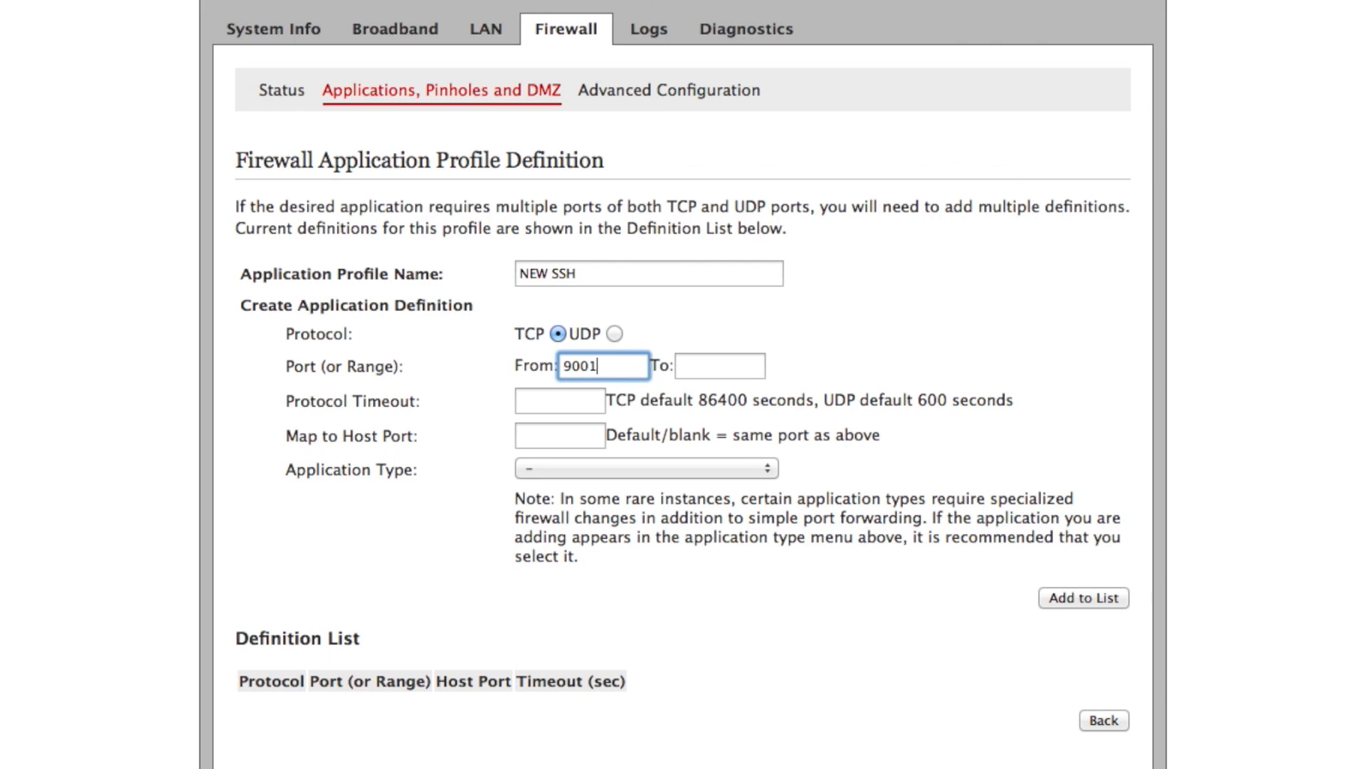
{"action": "type", "text": "9001"}
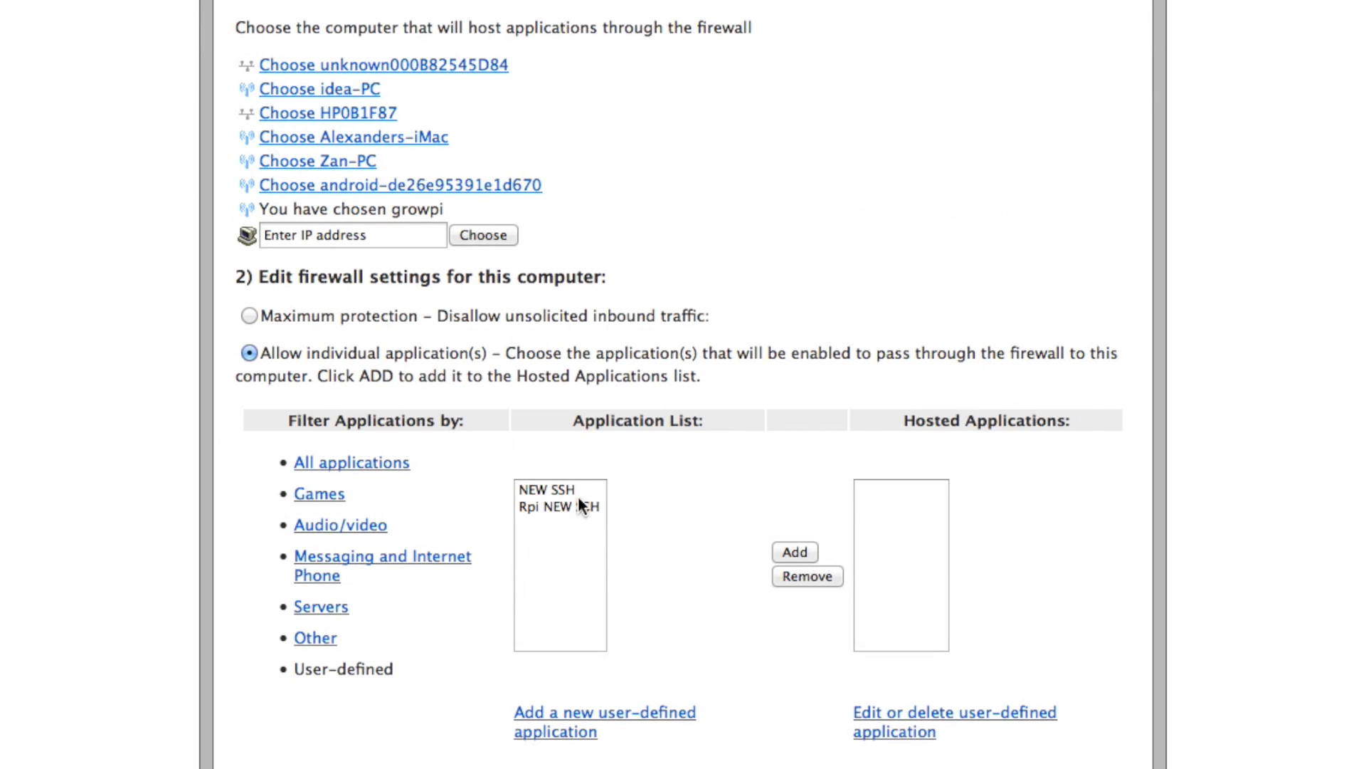
Step: Add NEW SSH to growpi's hosted applications, remove SSH Server, and confirm port 9001 in status
{"action": "left_click", "coordinate": [556, 489]}
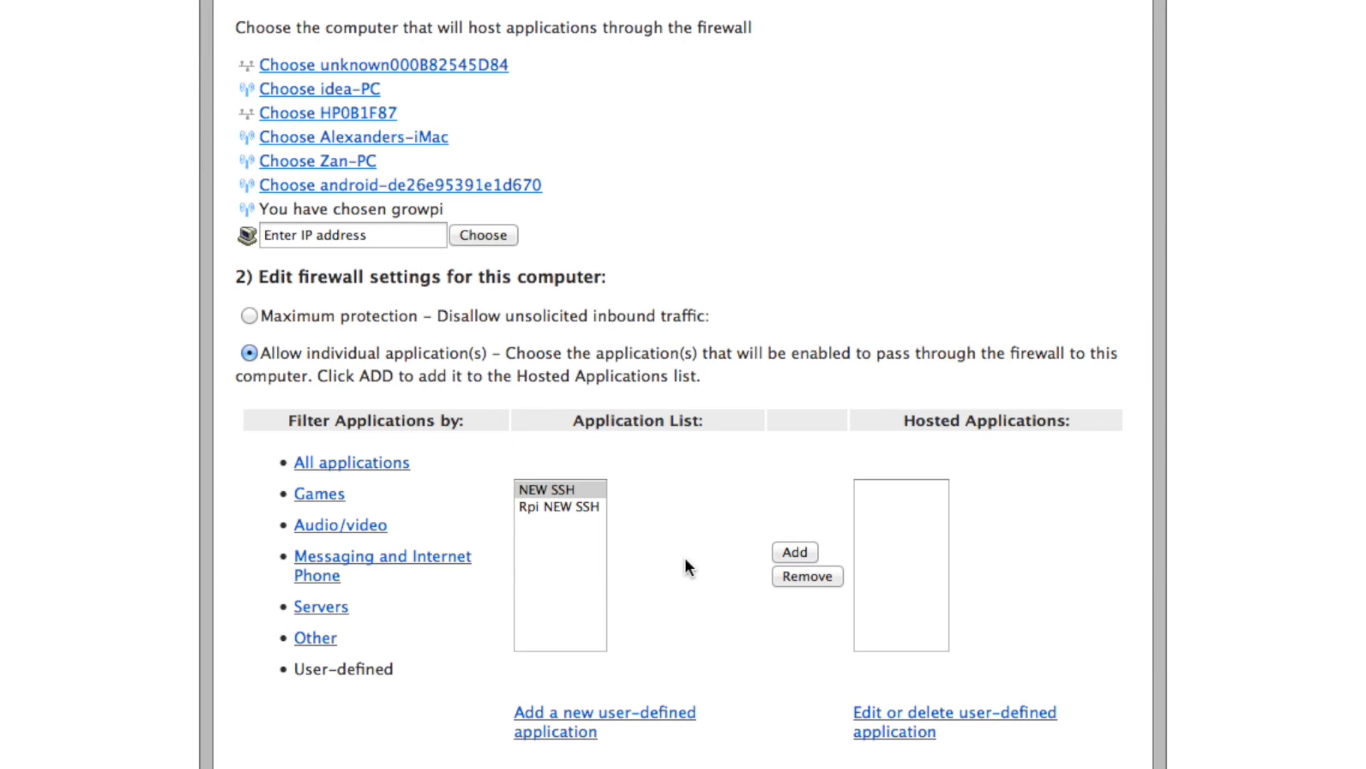
{"action": "mouse_move", "coordinate": [363, 469]}
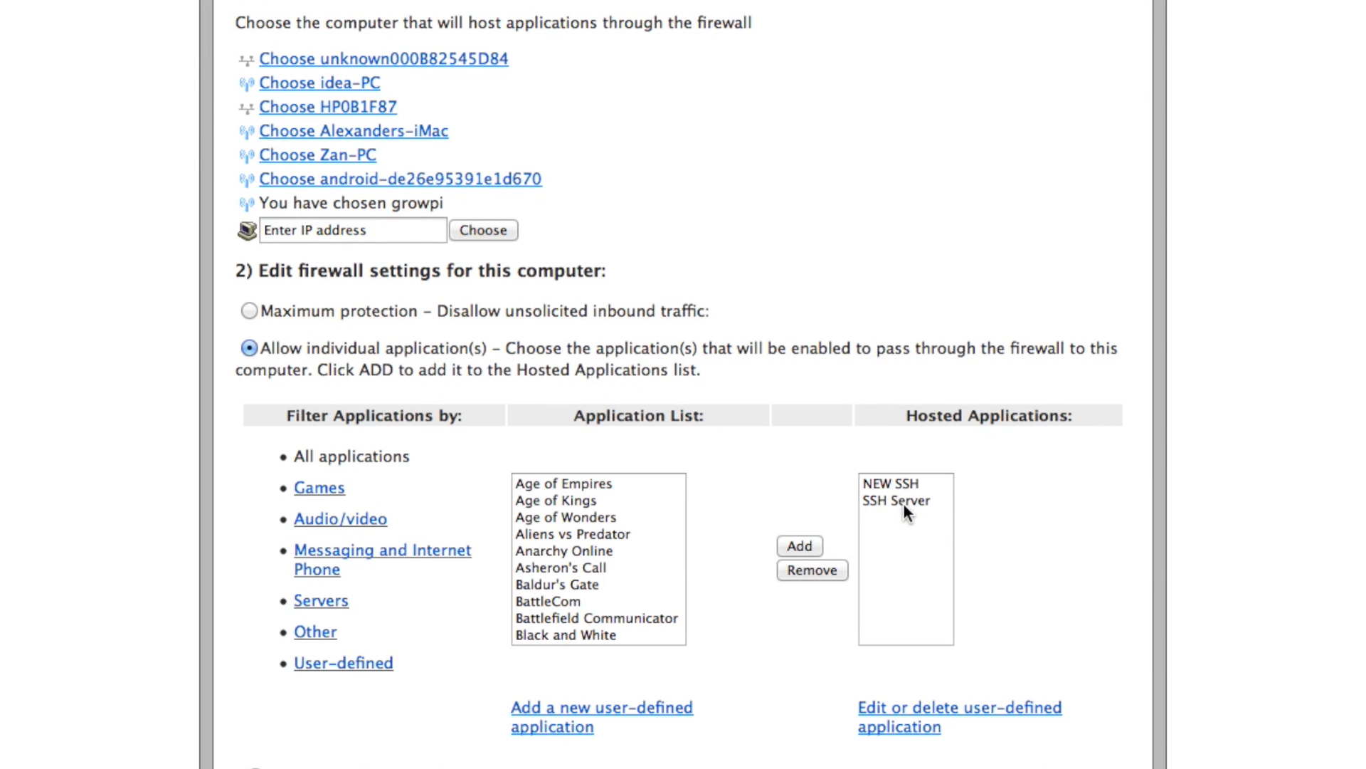
{"action": "left_click", "coordinate": [897, 500]}
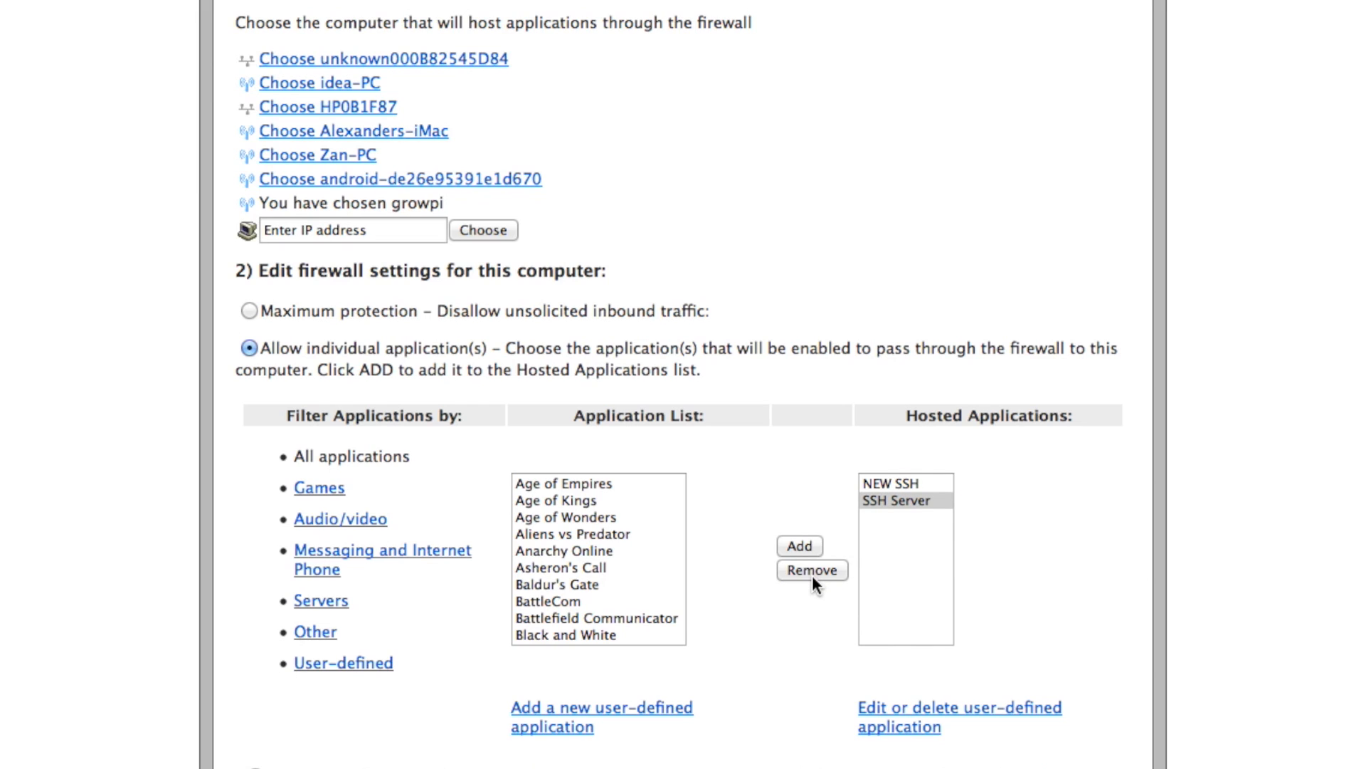
{"action": "mouse_move", "coordinate": [815, 586]}
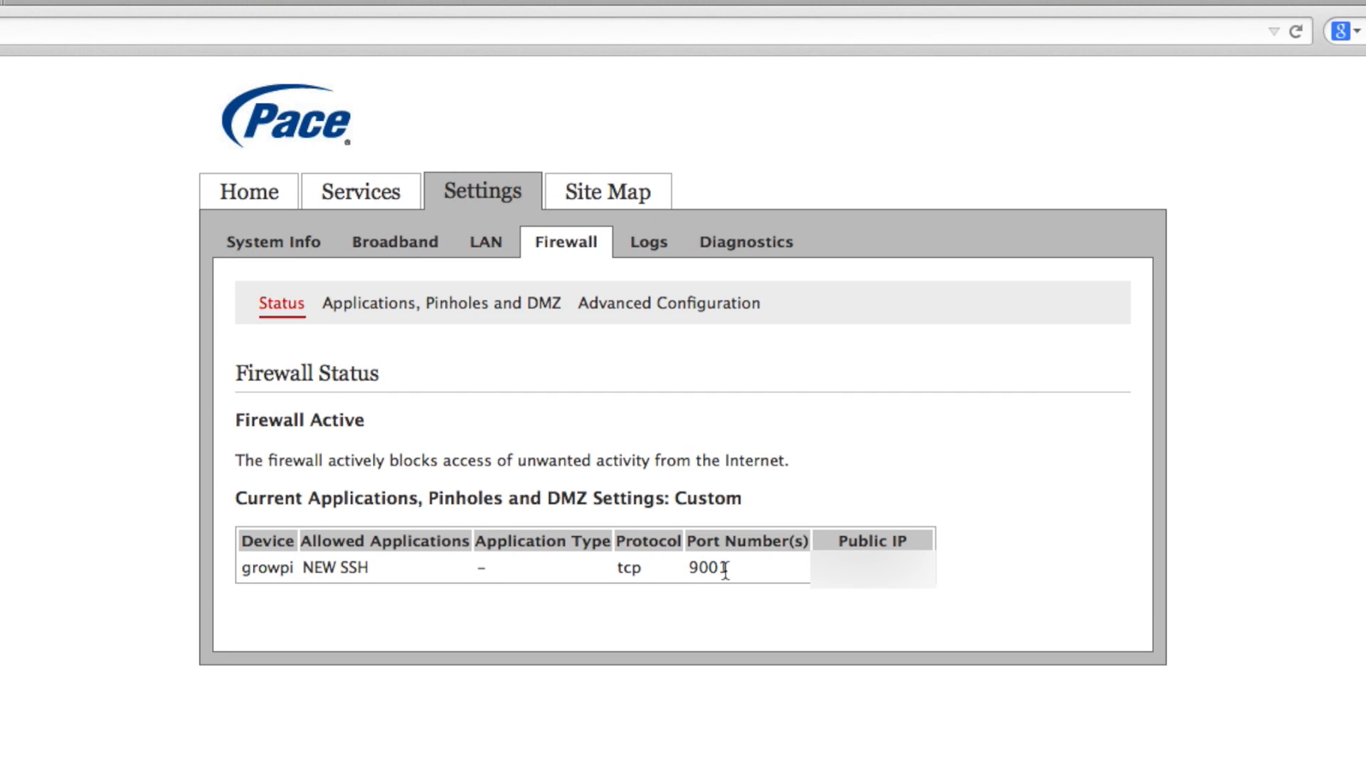
{"action": "double_click", "coordinate": [709, 567]}
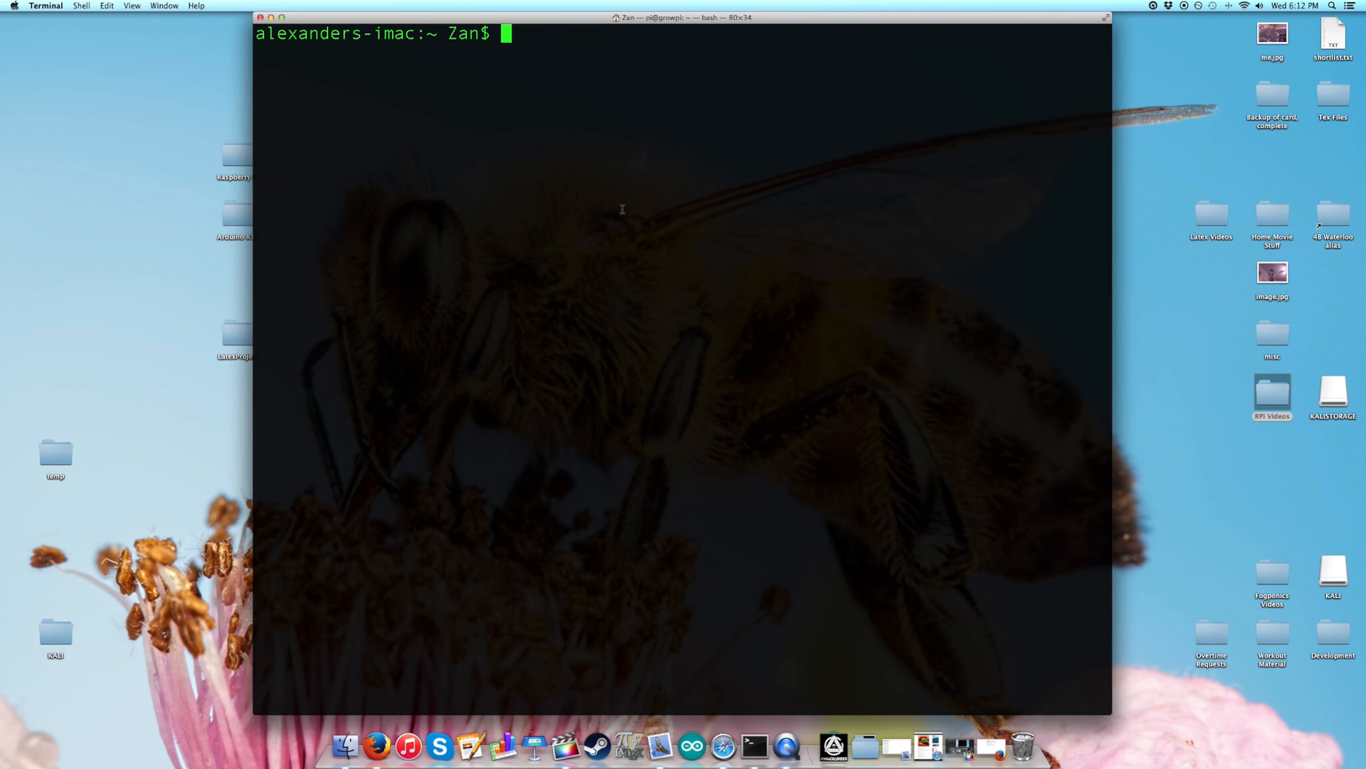
Step: Log in via ssh -p 9001 pi@<public IP>, accept the host key, and begin an nmap command
{"action": "type", "text": "ssh -"}
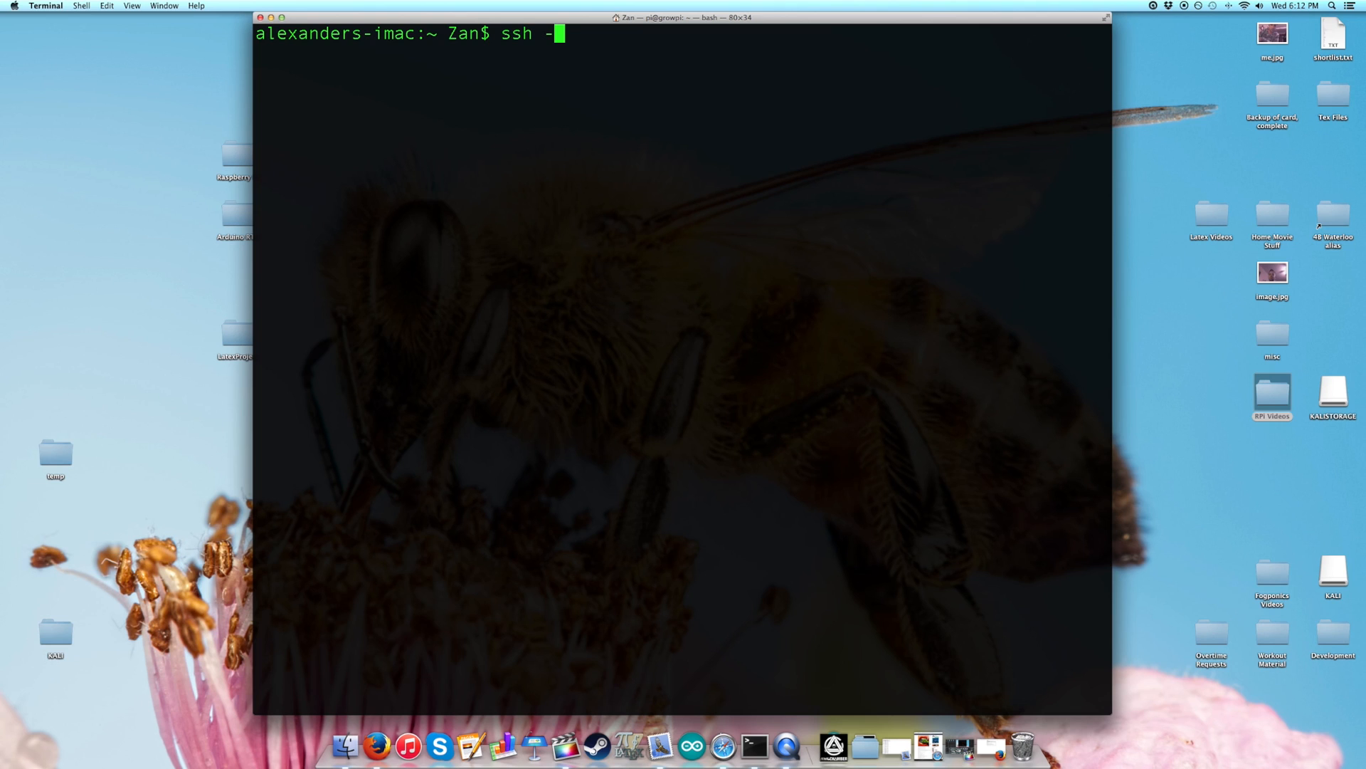
{"action": "type", "text": "p 9001"}
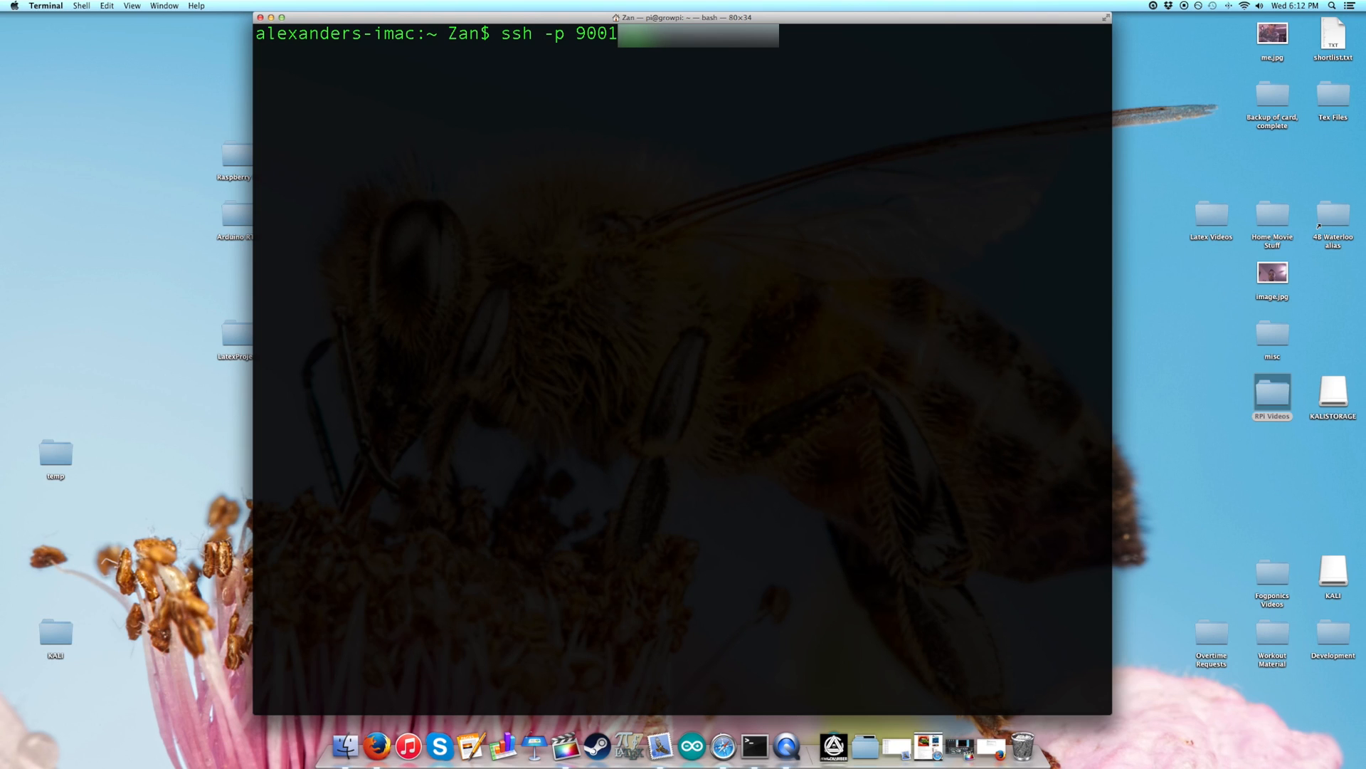
{"action": "type", "text": "pi@"}
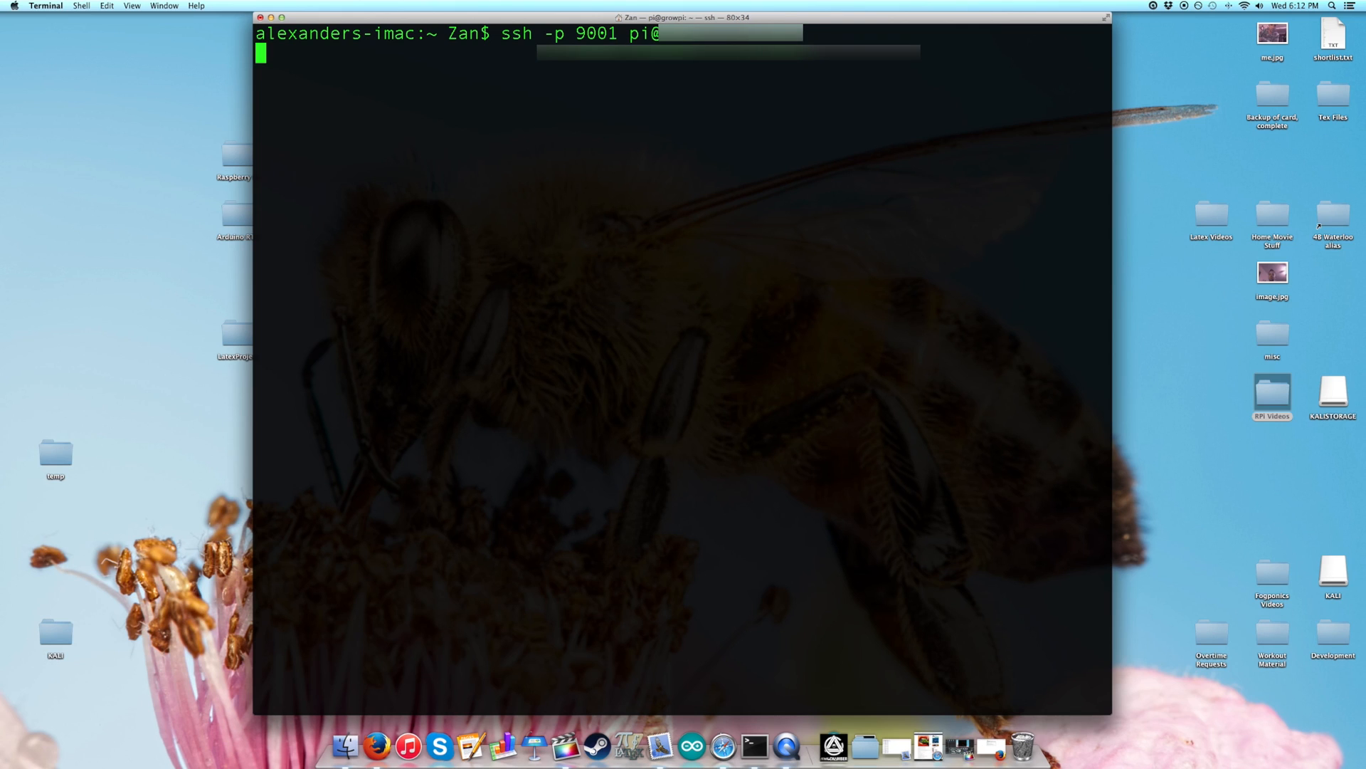
{"action": "type", "text": "yes/no)? yes"}
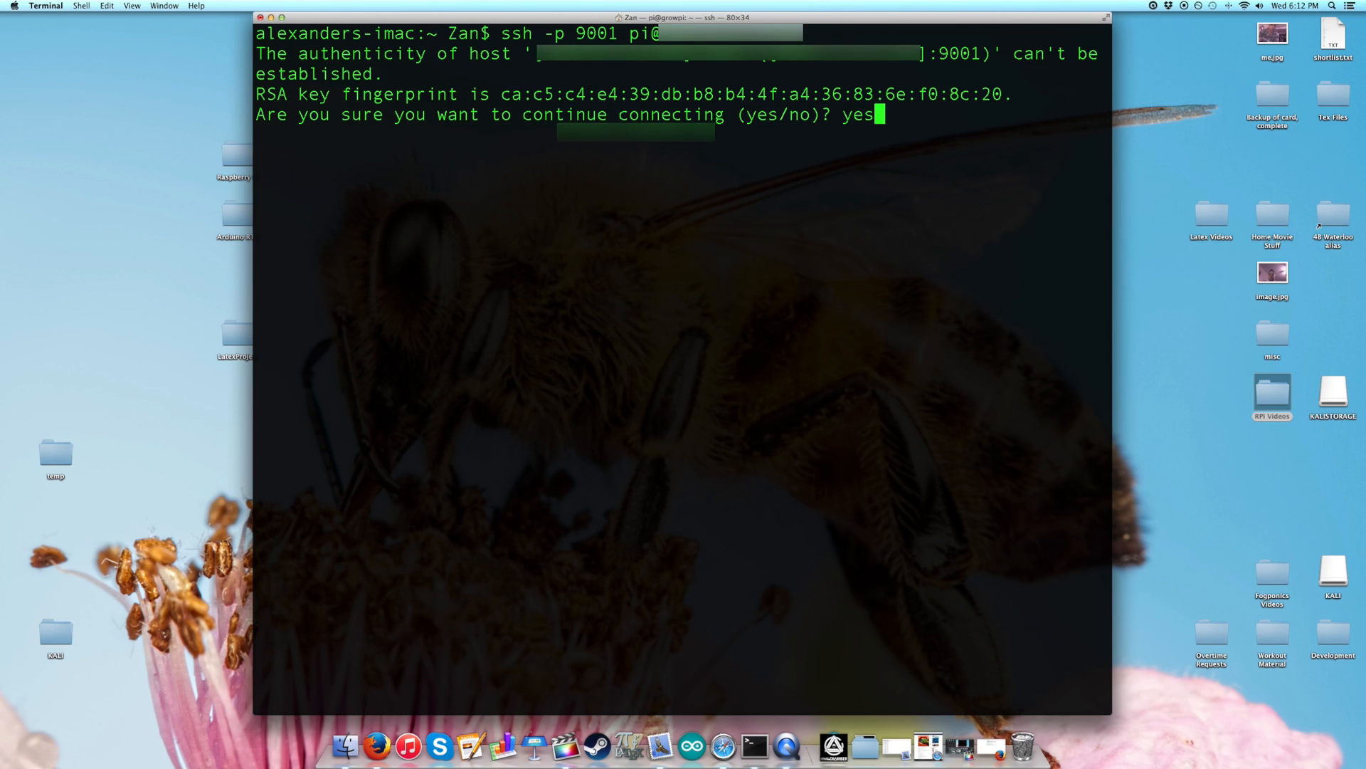
{"action": "key", "text": "enter"}
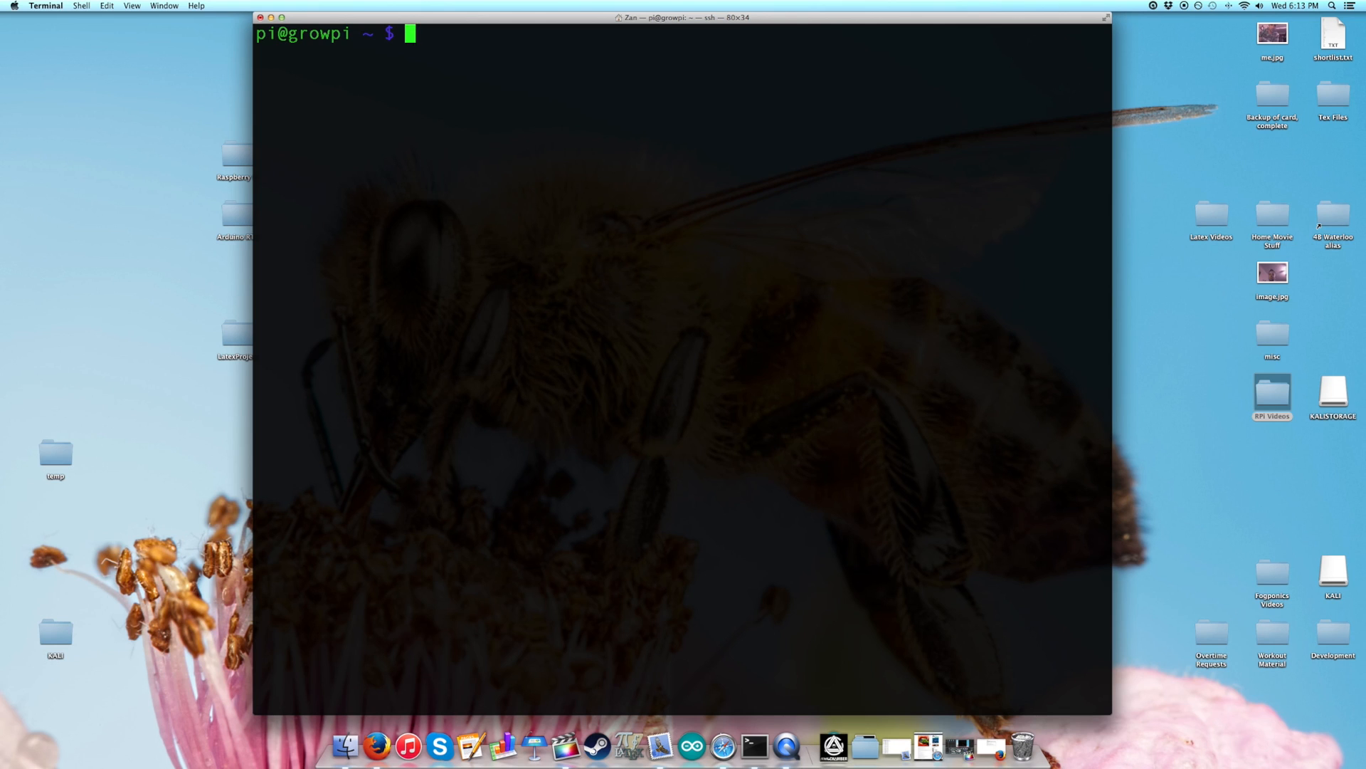
{"action": "type", "text": "nmap"}
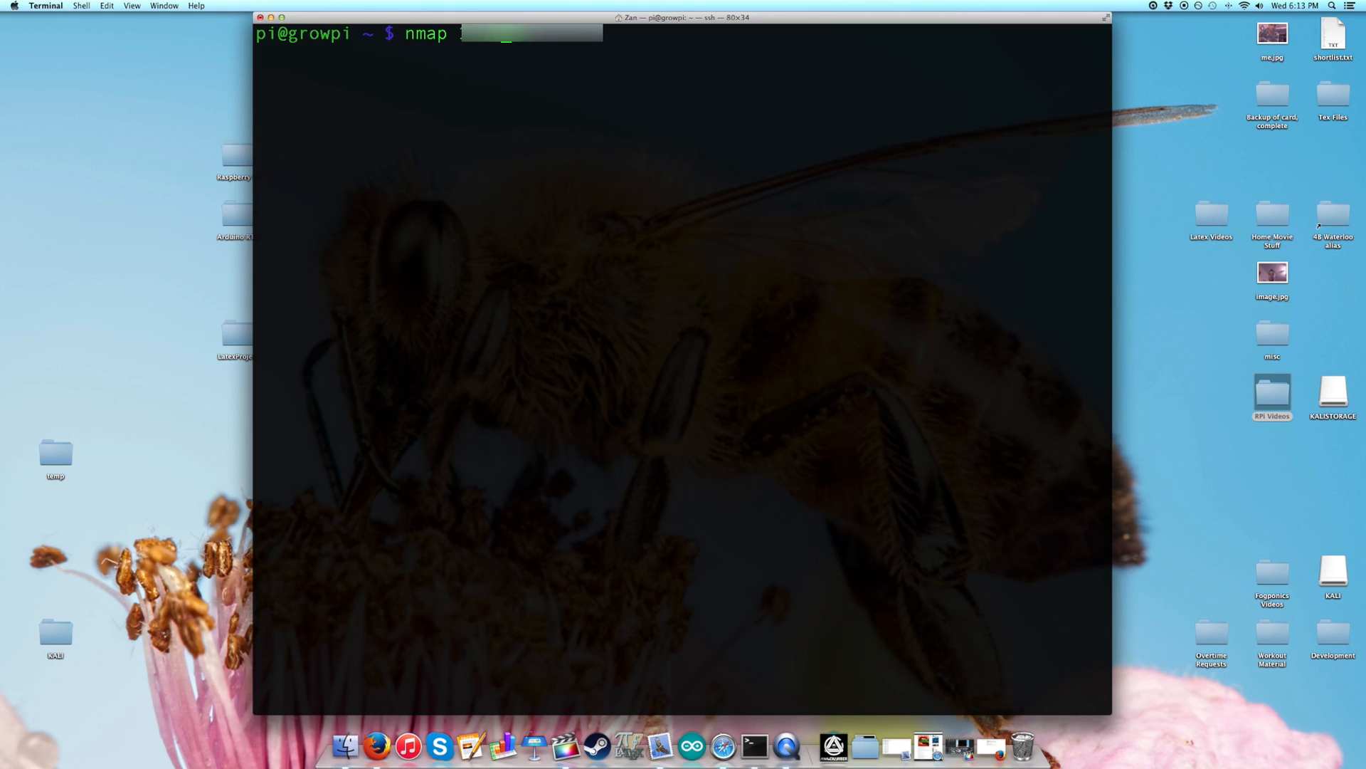
Step: Run nmap <public IP> -Pn and inspect the results: 9001/tcp open, 74.35-second scan
{"action": "type", "text": "-P"}
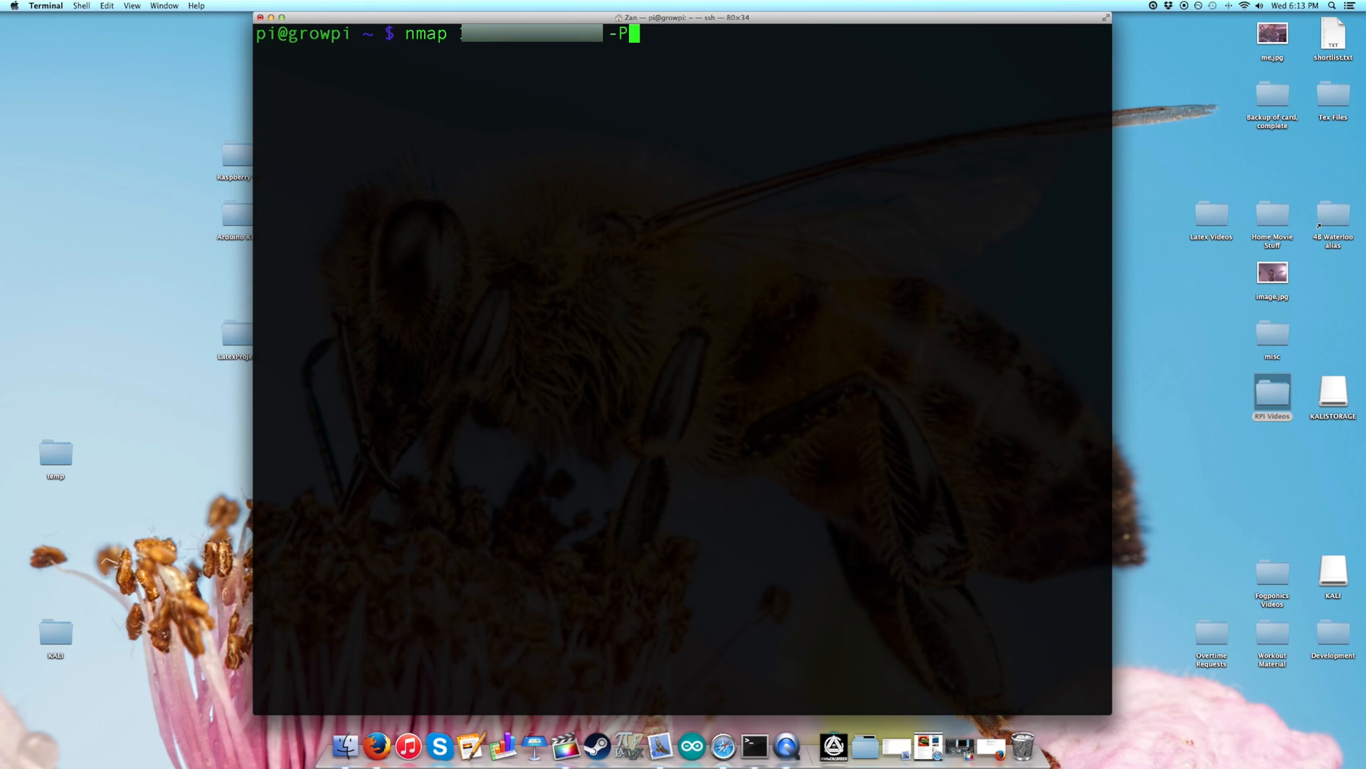
{"action": "key", "text": "Return"}
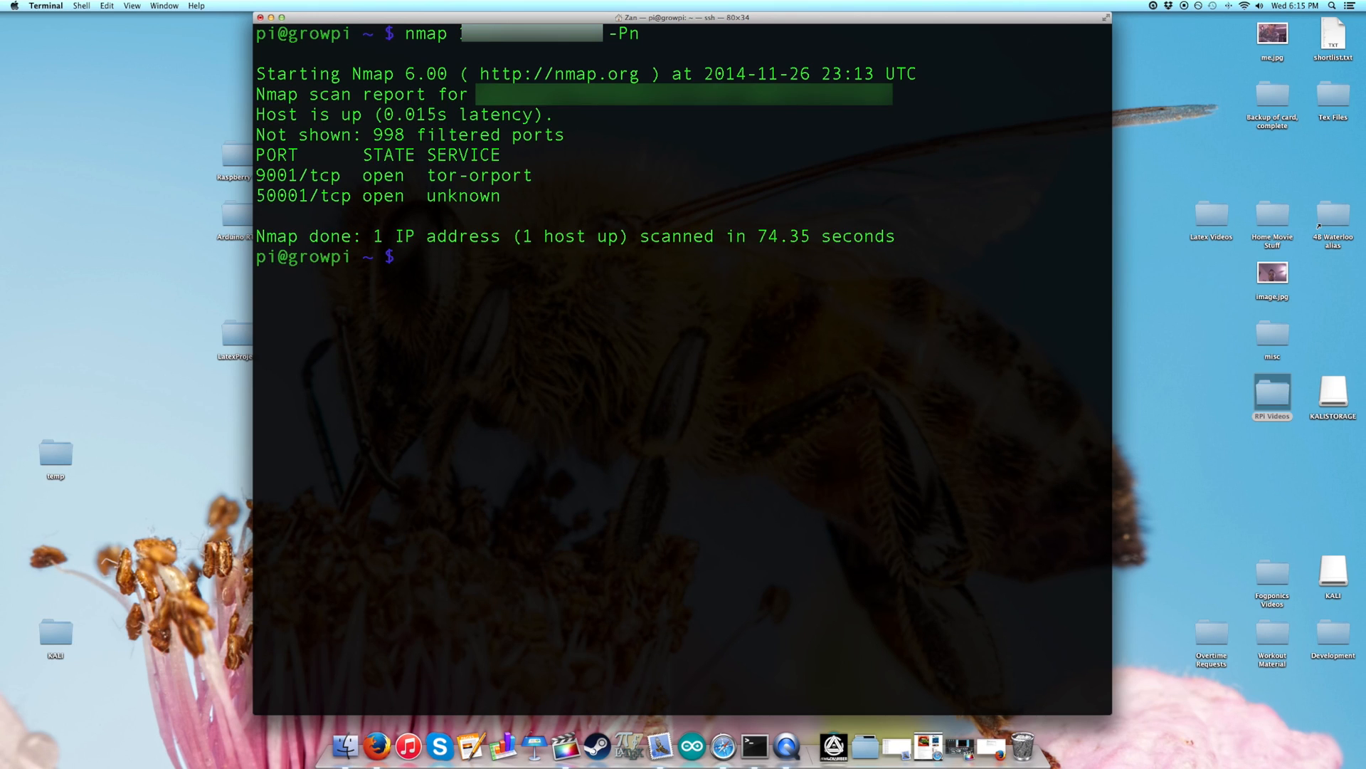
{"action": "double_click", "coordinate": [282, 176]}
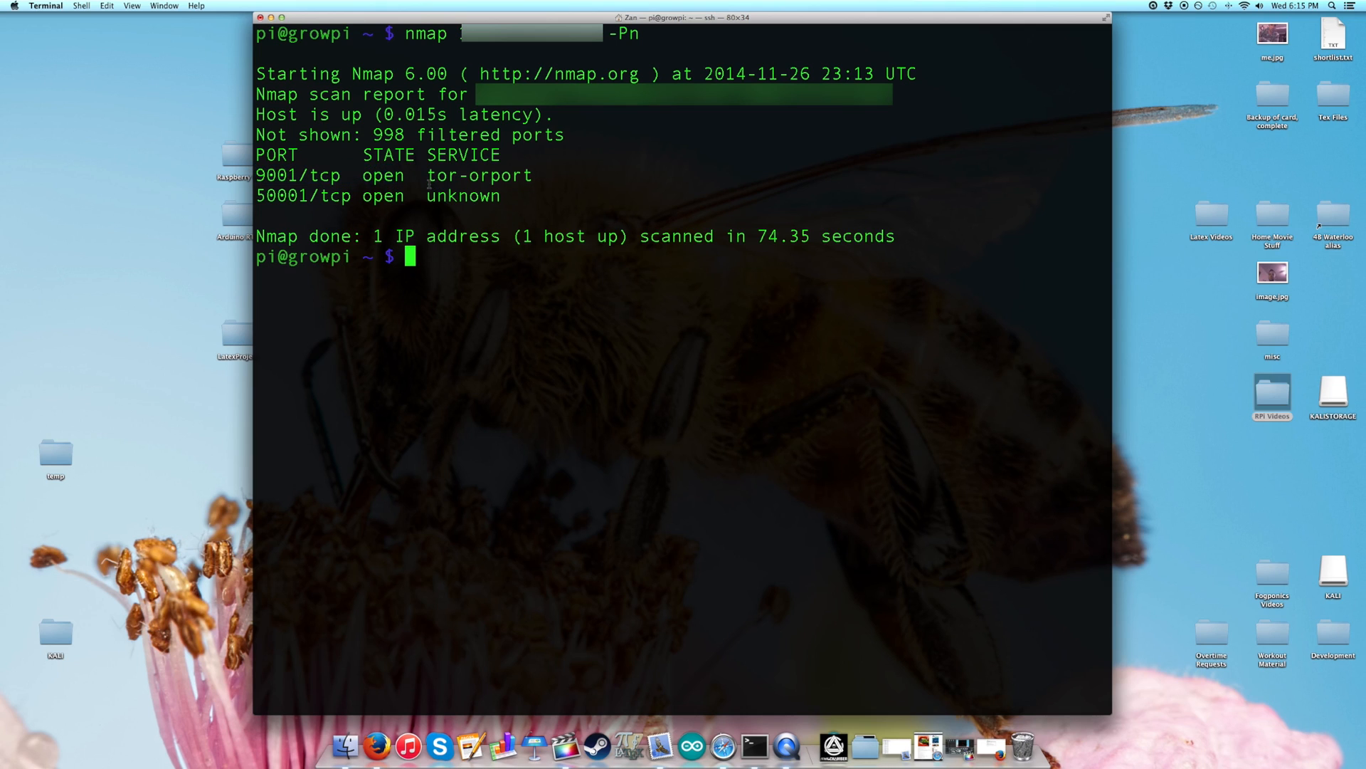
{"action": "double_click", "coordinate": [795, 236]}
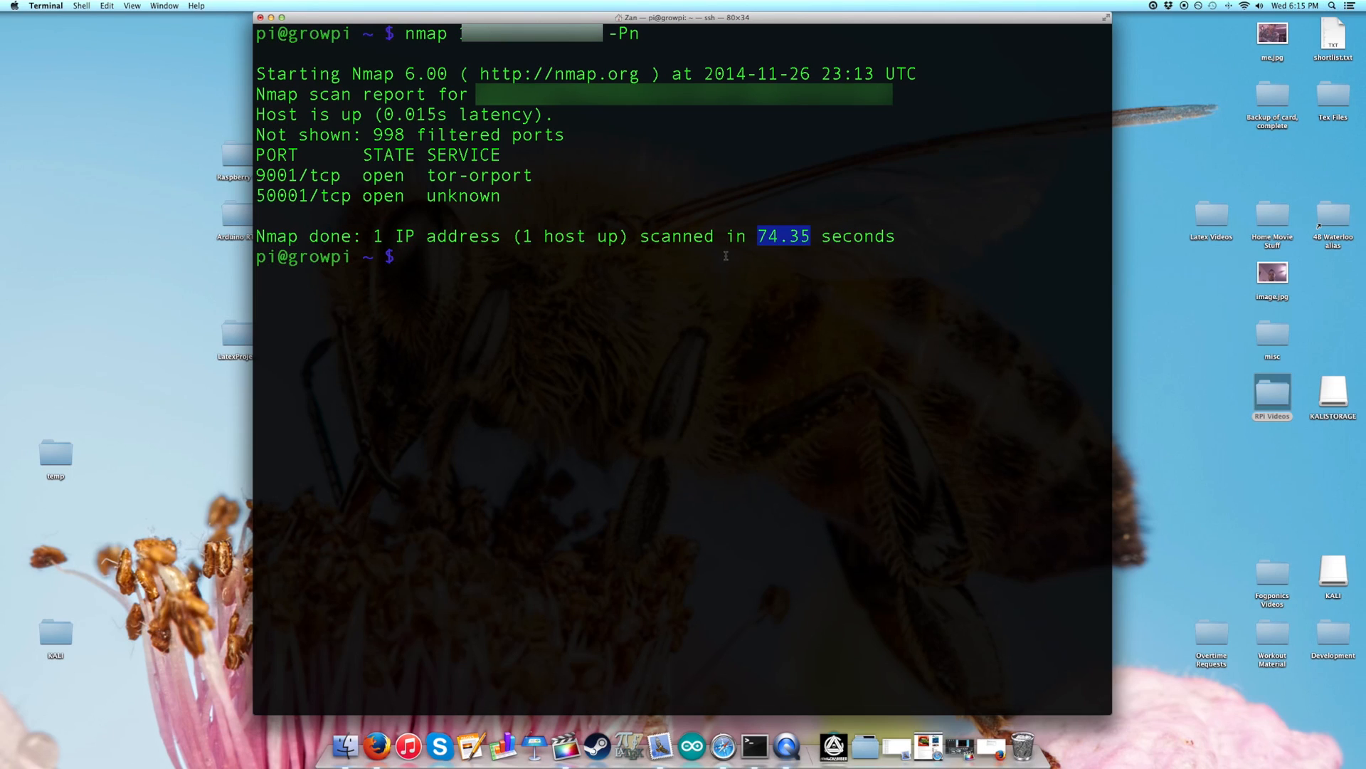
{"action": "mouse_move", "coordinate": [811, 218]}
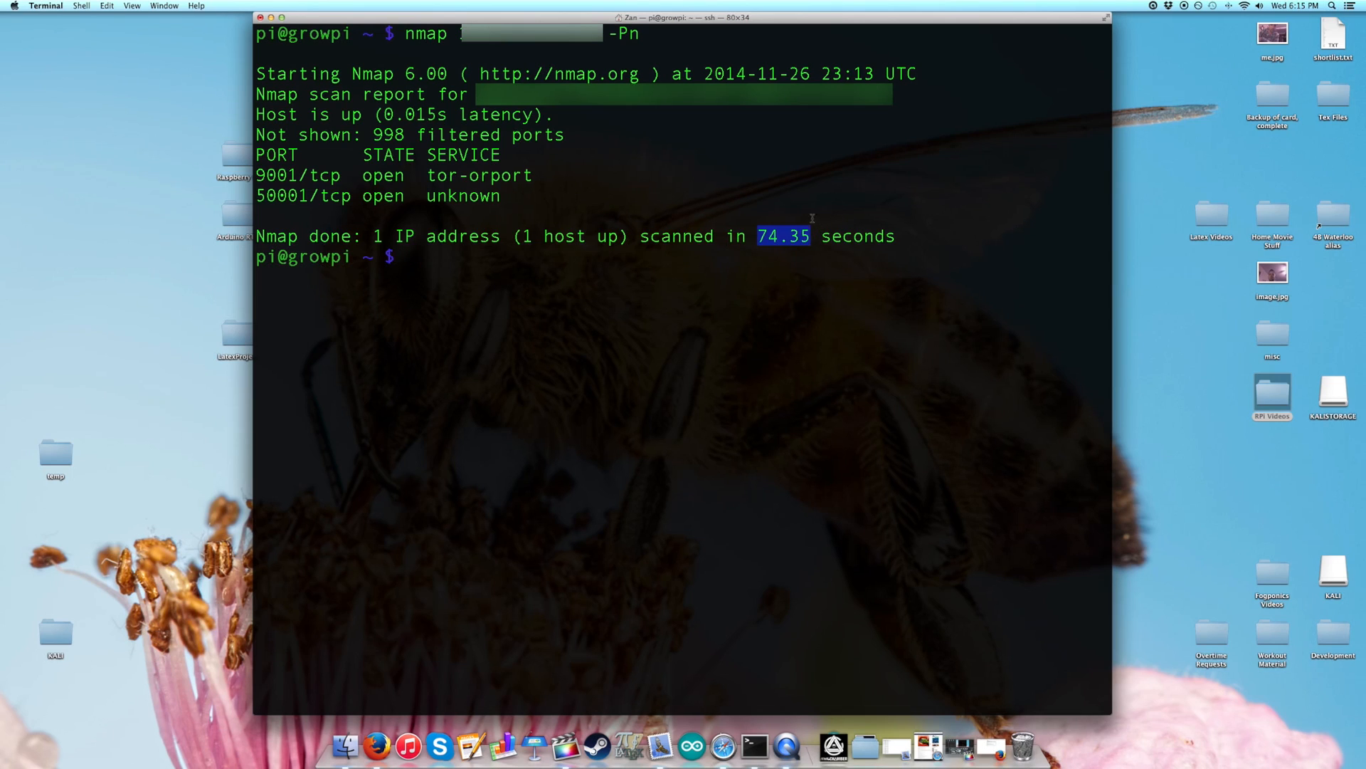
{"action": "mouse_move", "coordinate": [709, 266]}
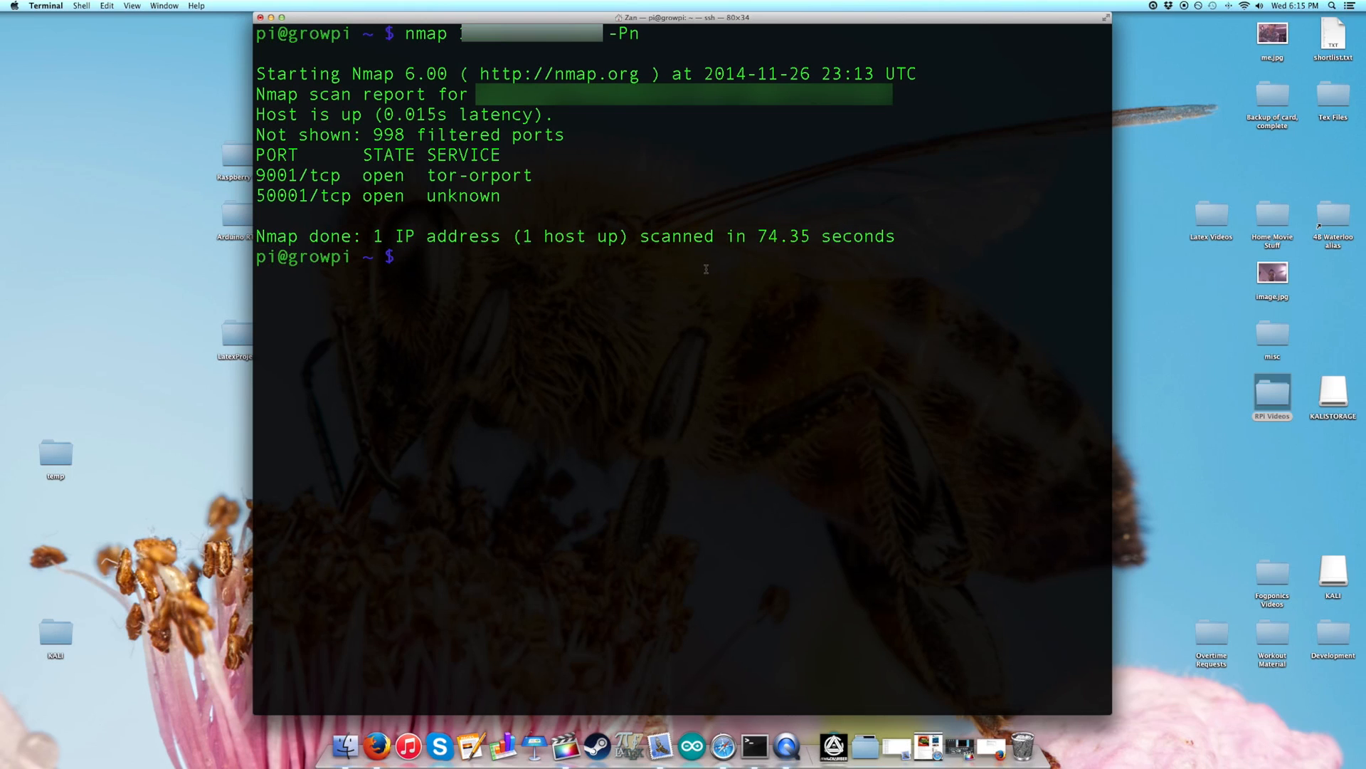
{"action": "mouse_move", "coordinate": [576, 249]}
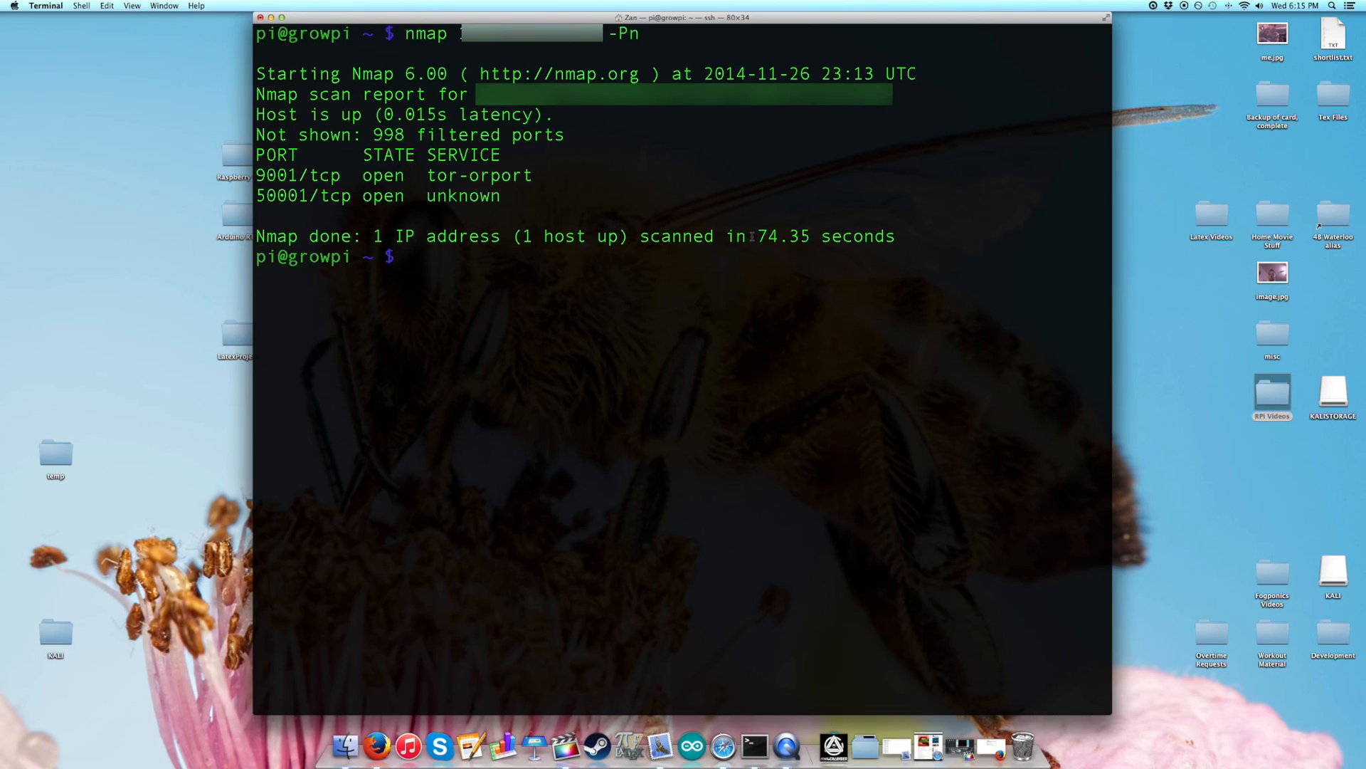
{"action": "left_click_drag", "start_coordinate": [748, 236], "coordinate": [896, 235]}
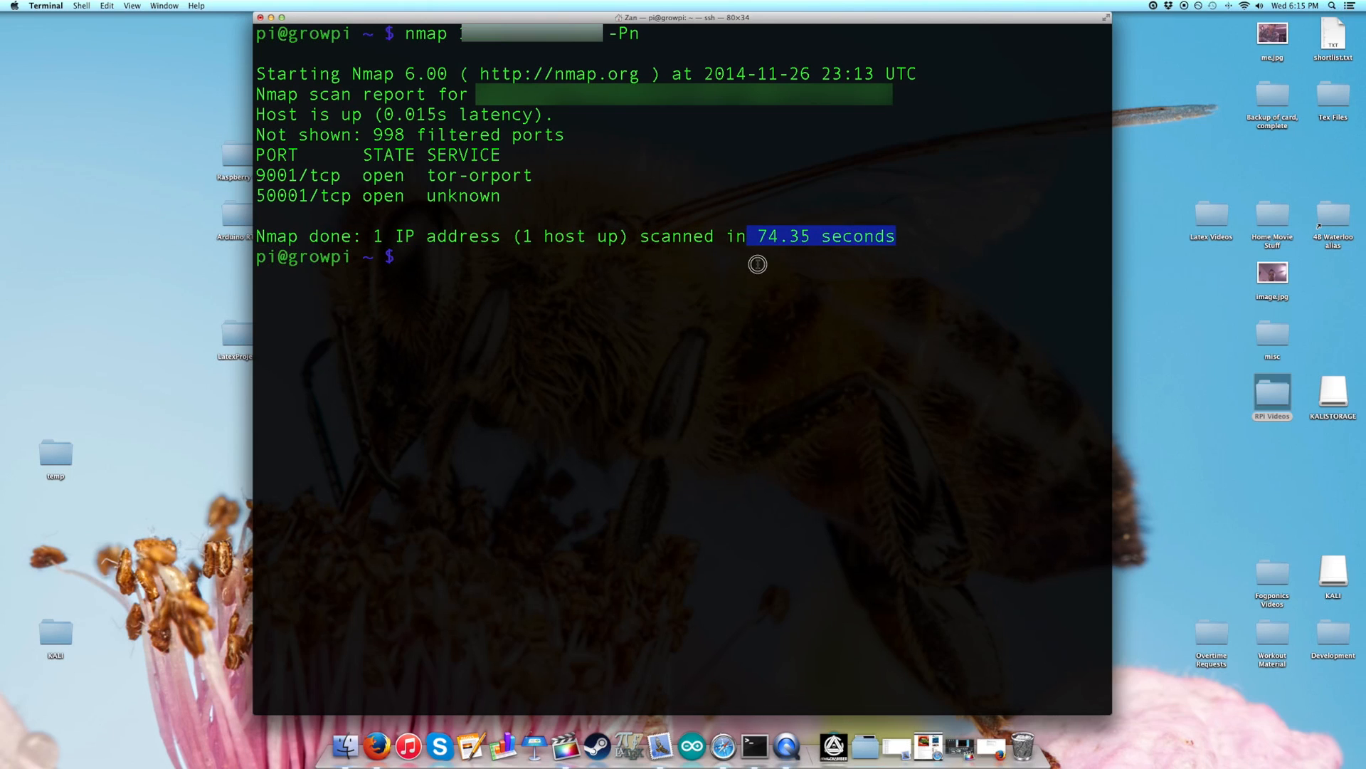
{"action": "left_click", "coordinate": [757, 264]}
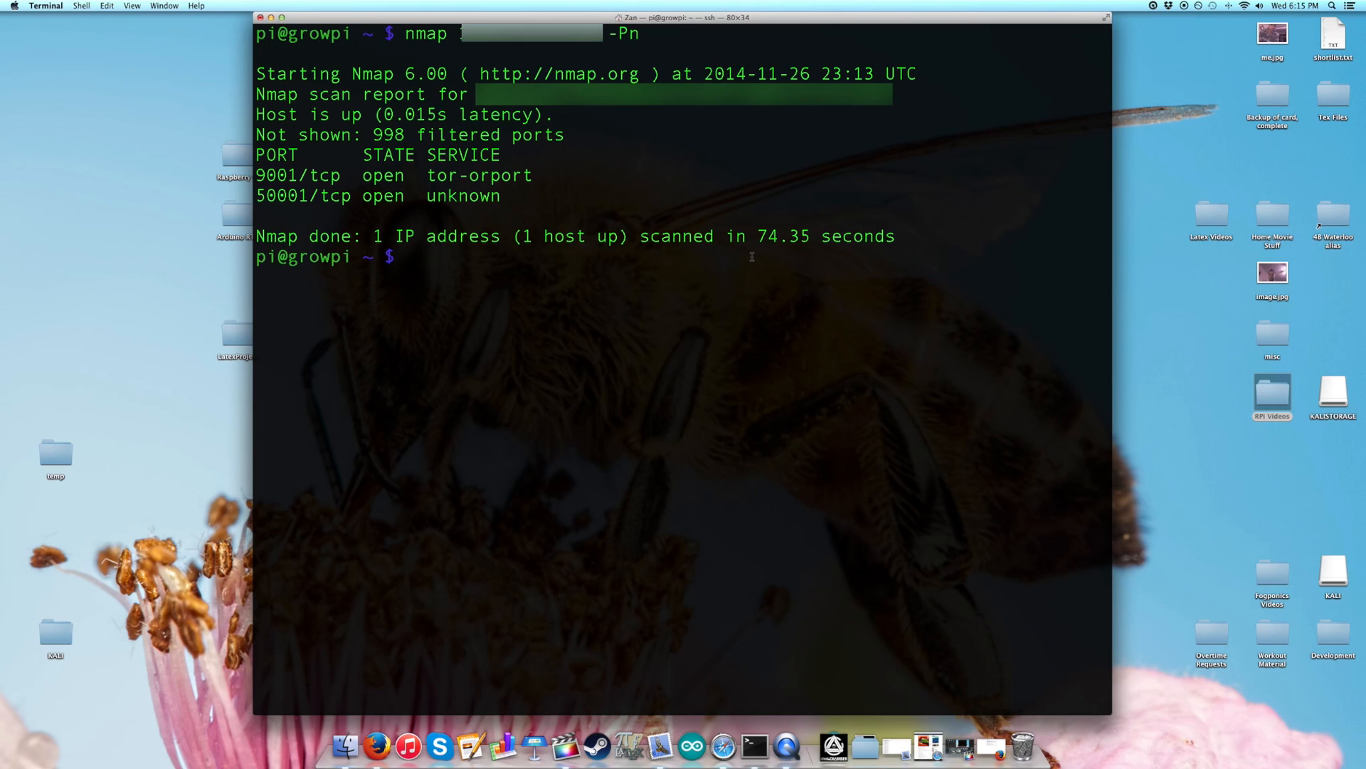
{"action": "mouse_move", "coordinate": [541, 280]}
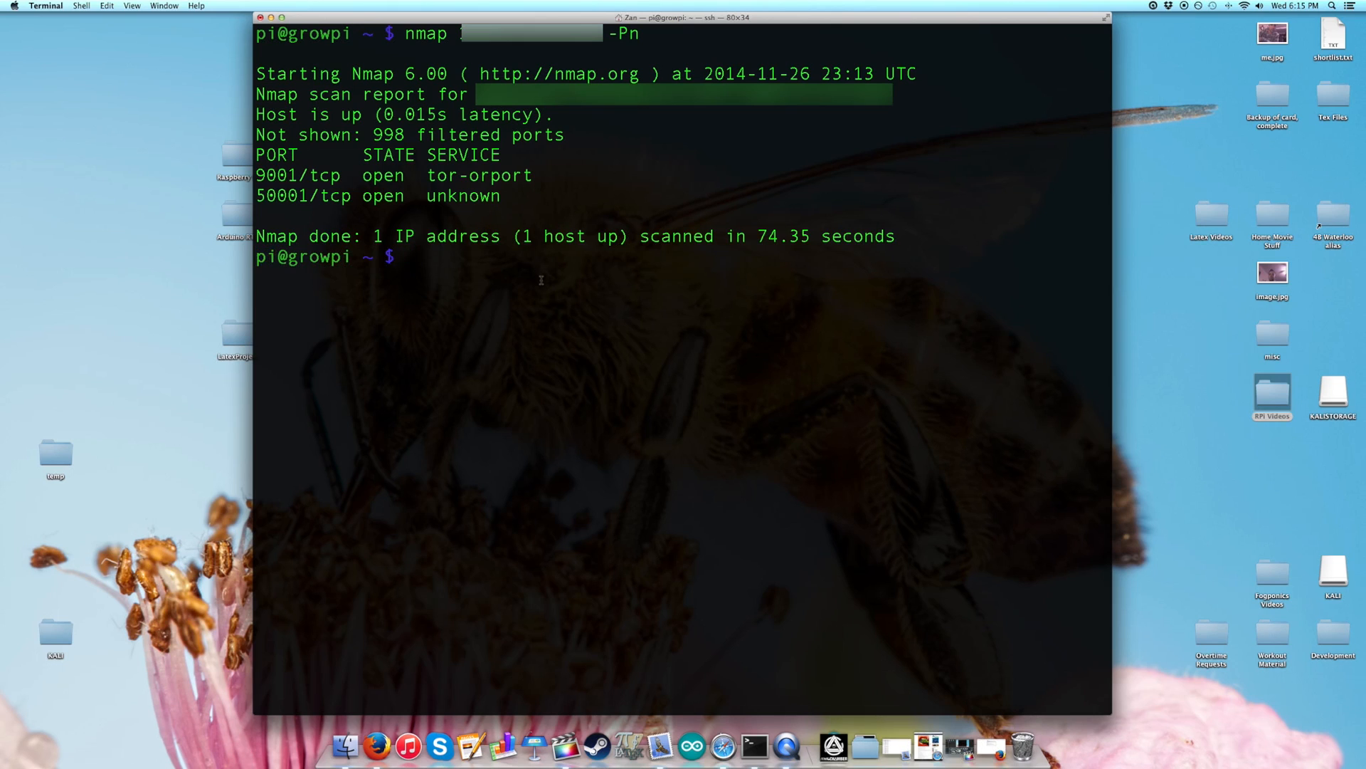
{"action": "mouse_move", "coordinate": [543, 273]}
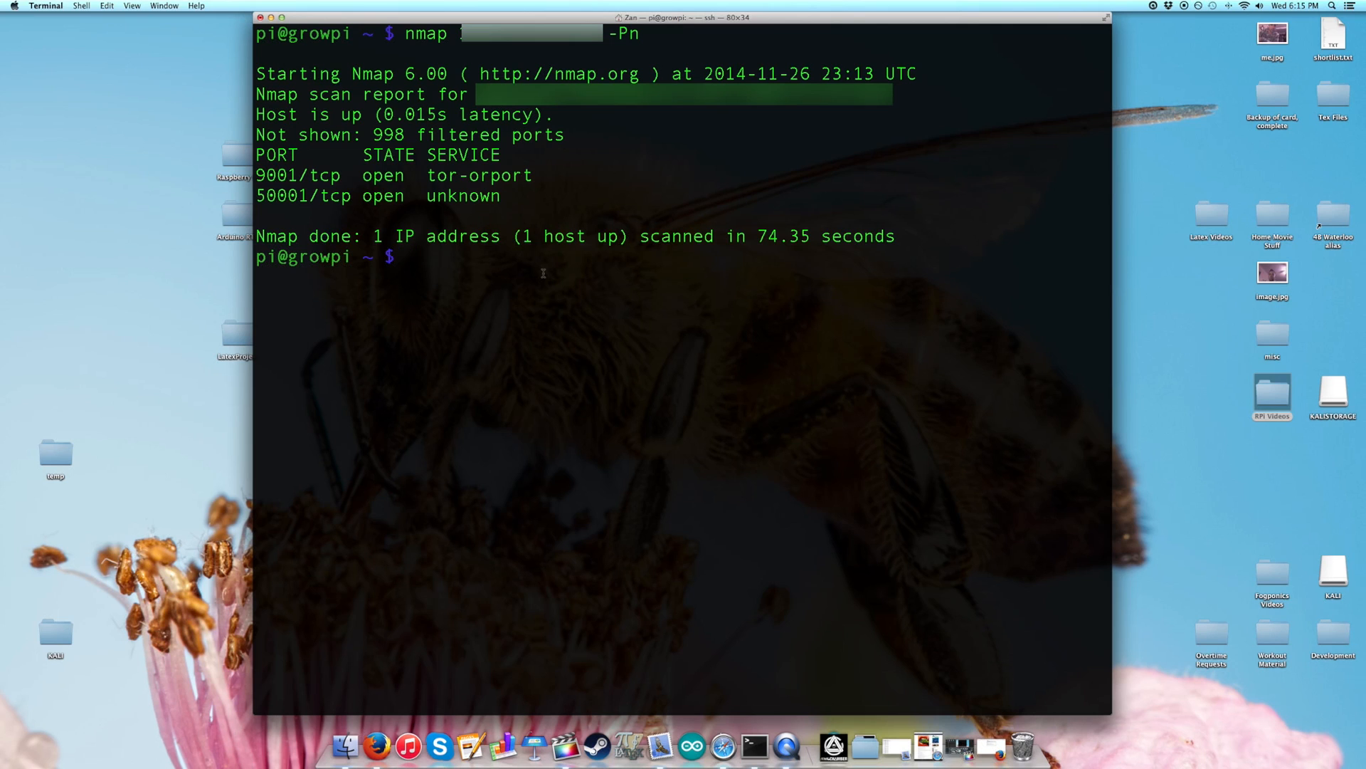